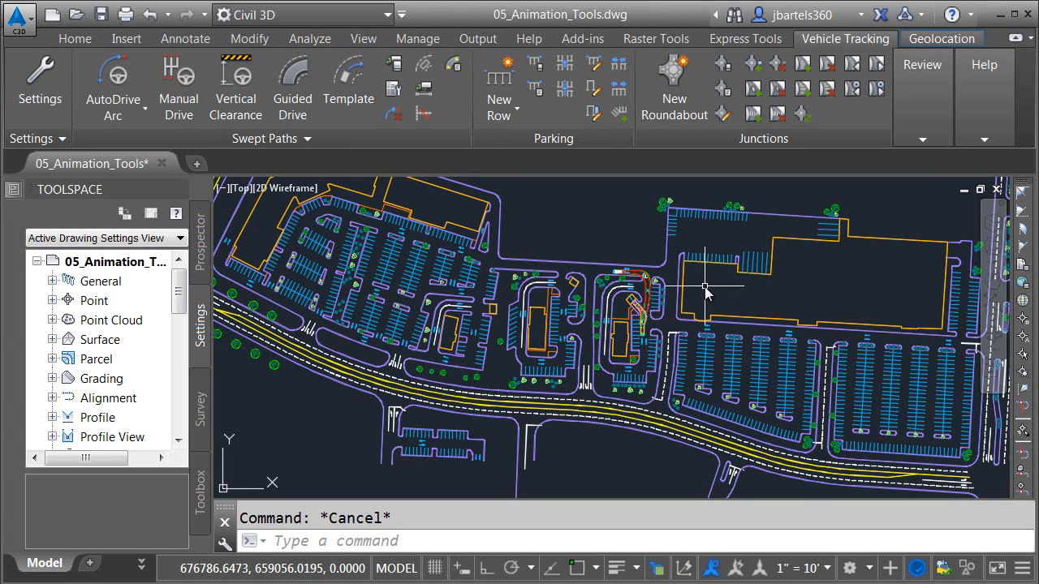
mouse_move(704, 289)
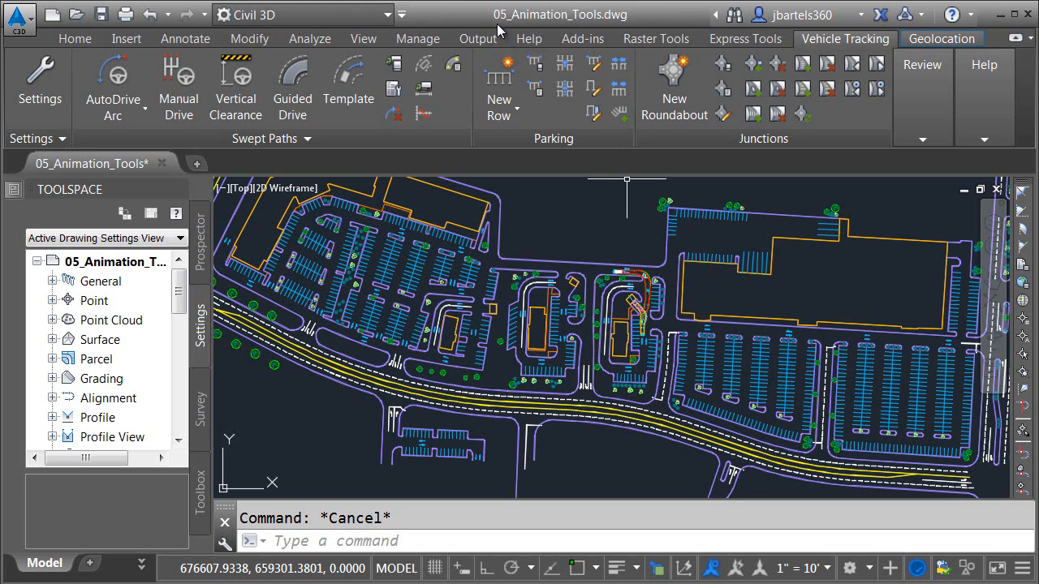
mouse_move(658, 241)
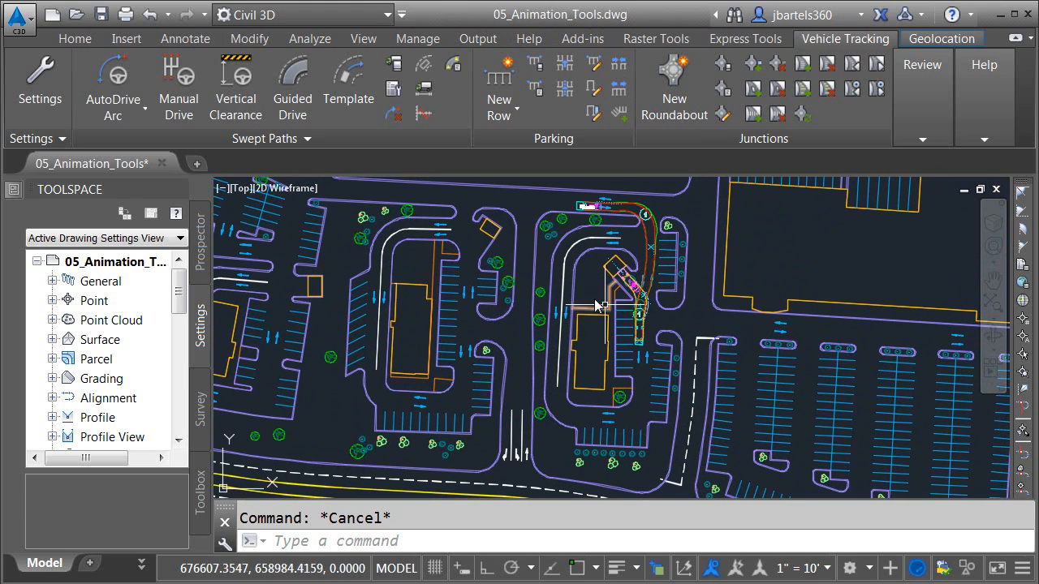
mouse_move(657, 324)
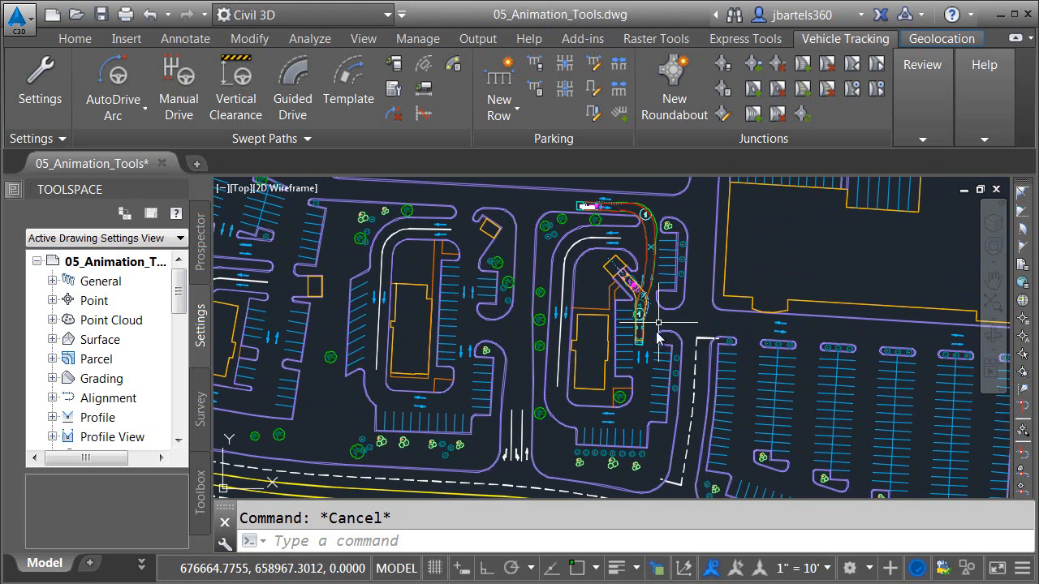
mouse_move(588, 296)
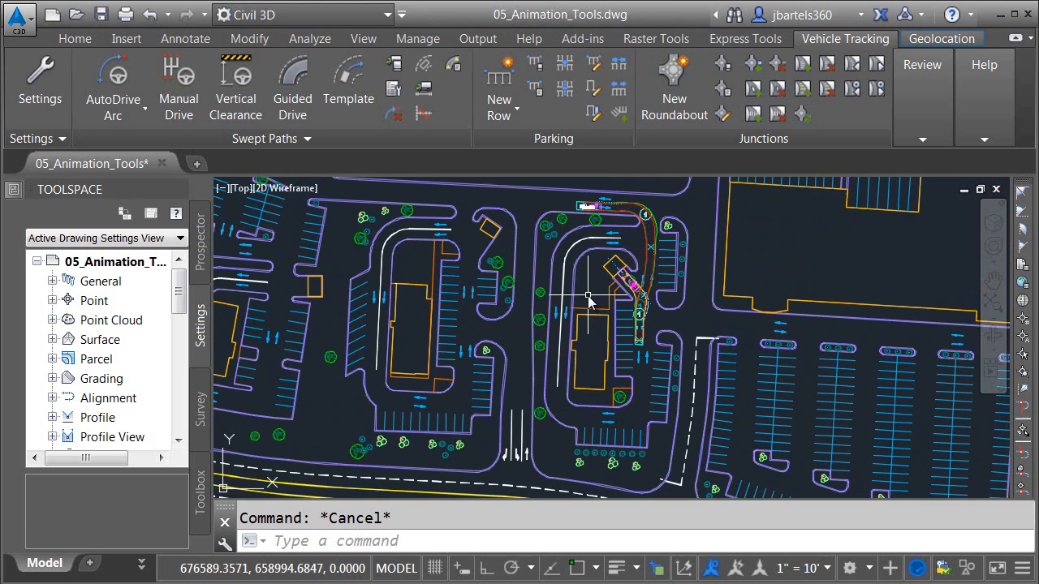
mouse_move(611, 225)
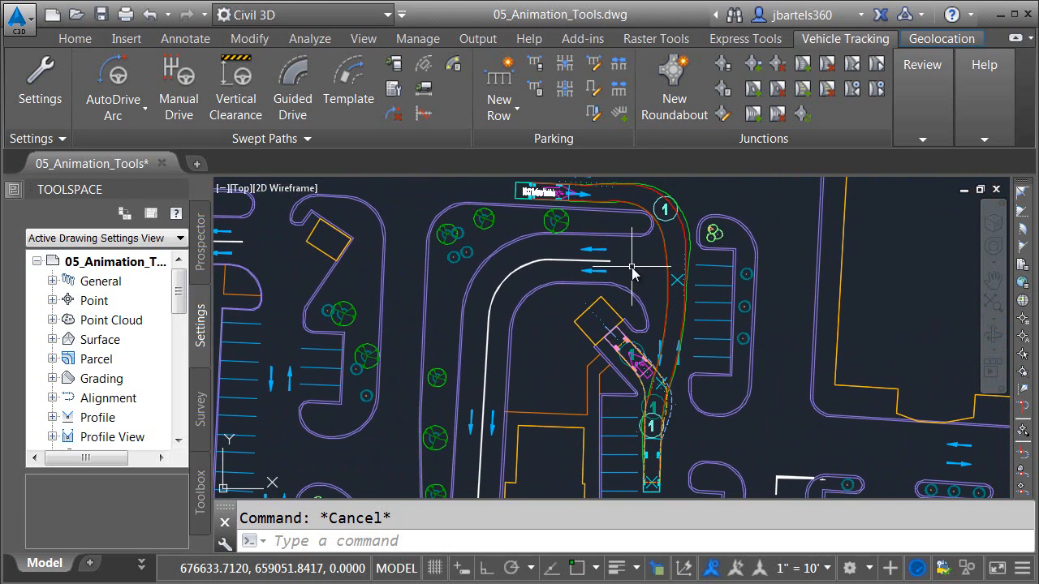
mouse_move(631, 268)
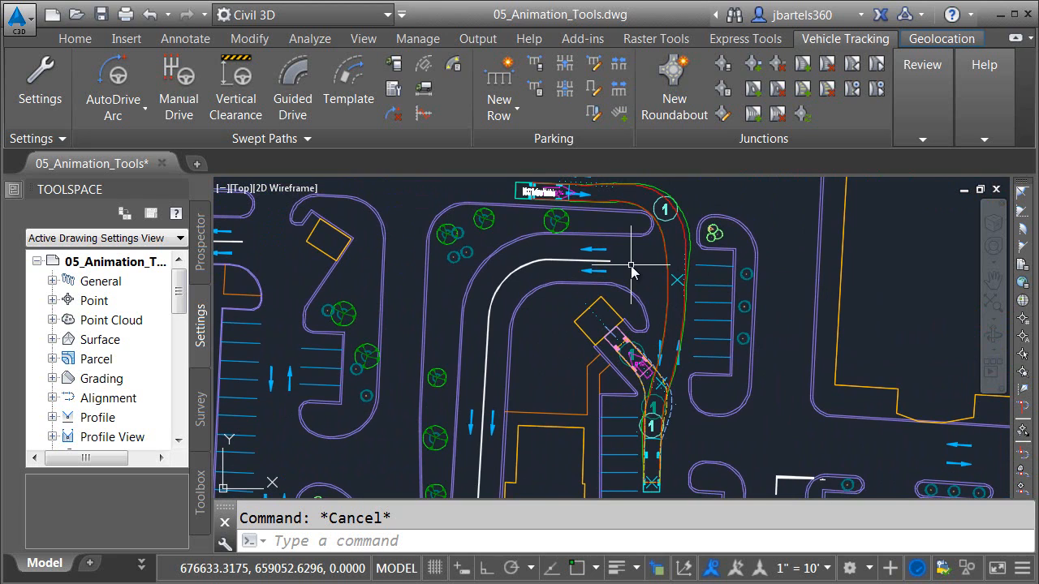
mouse_move(653, 258)
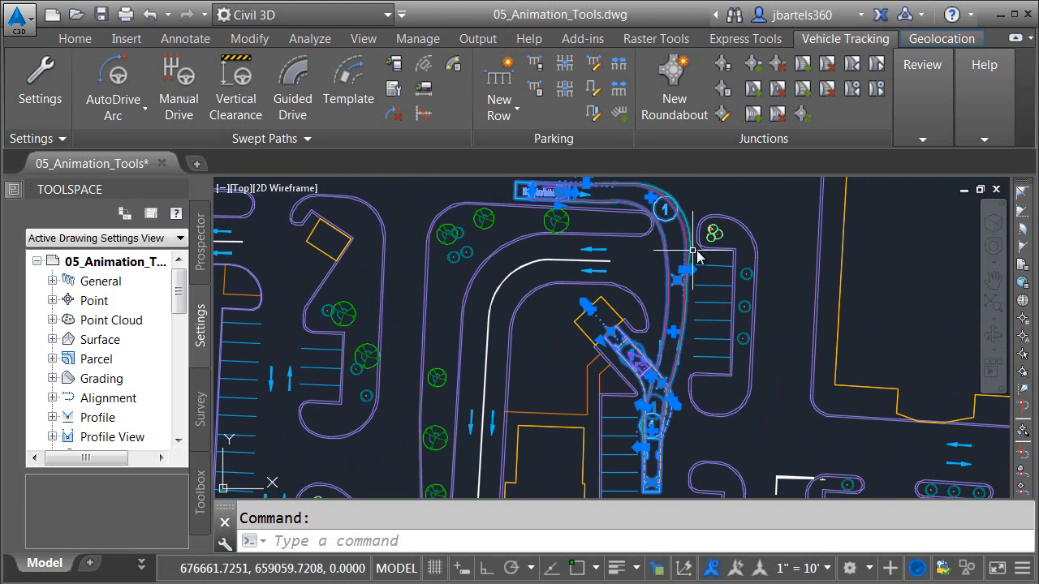
Launch Animate from the expanded Review panel for the refuse vehicle's swept path
click(921, 64)
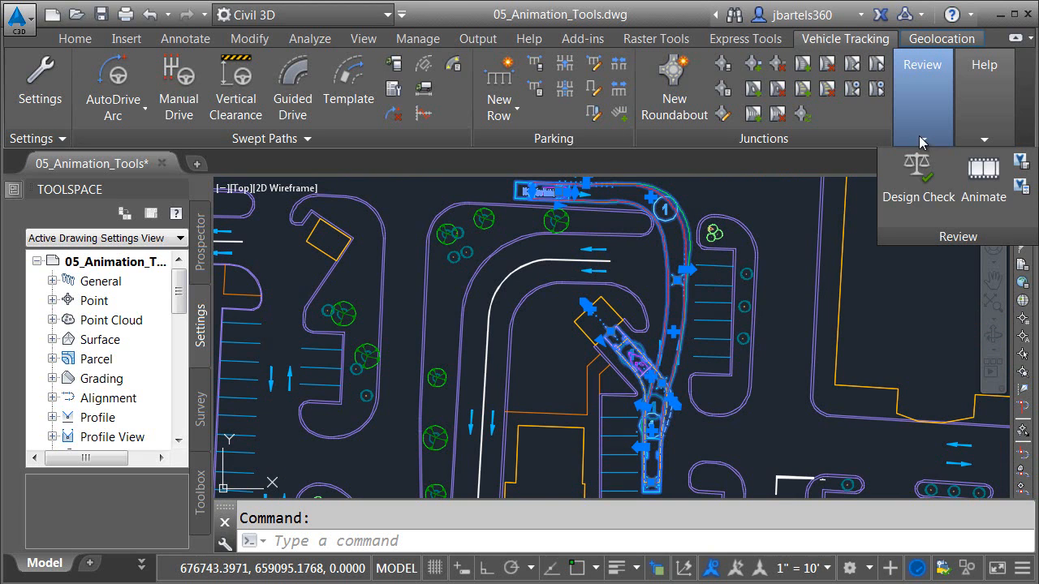
click(982, 170)
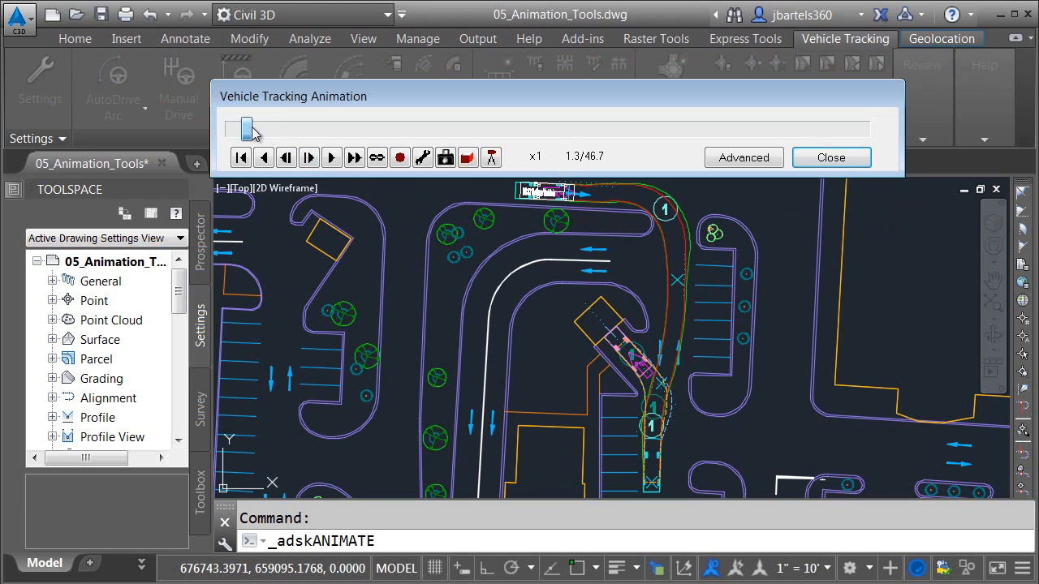
Scrub the timeline, return near the start, and play the refuse vehicle animation
drag(247, 130, 702, 130)
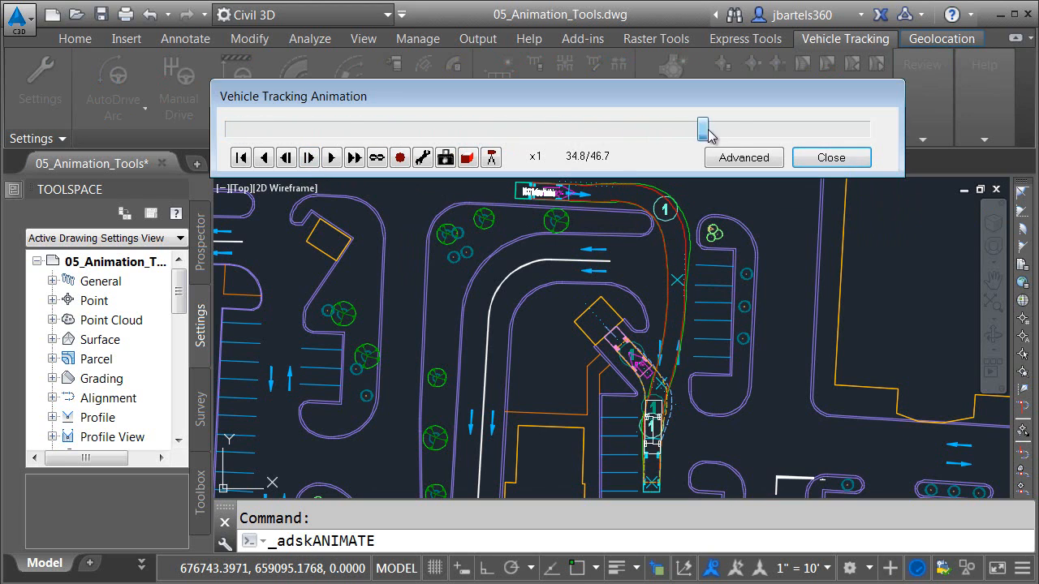
drag(701, 129, 365, 129)
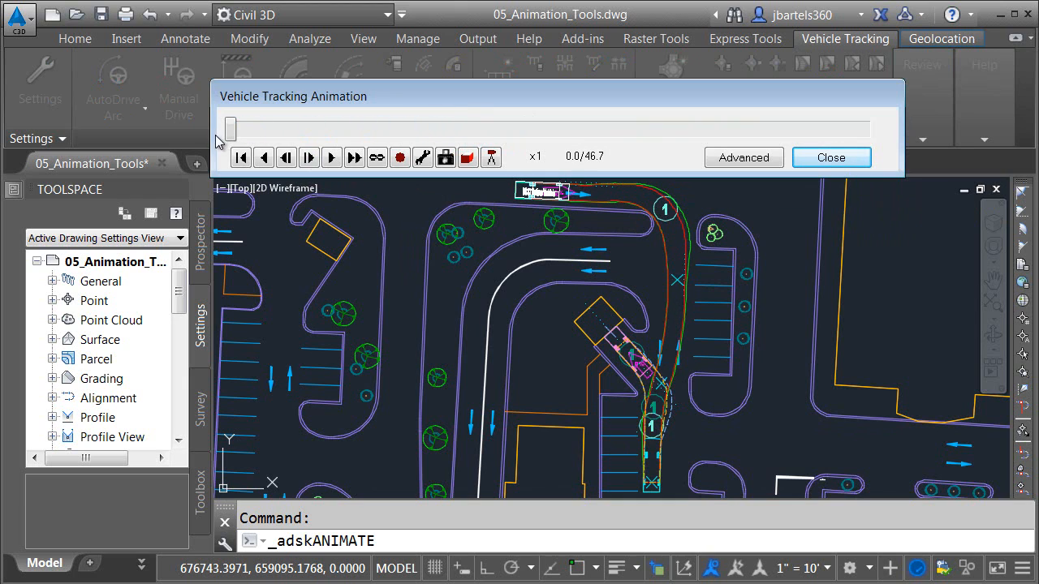
click(331, 157)
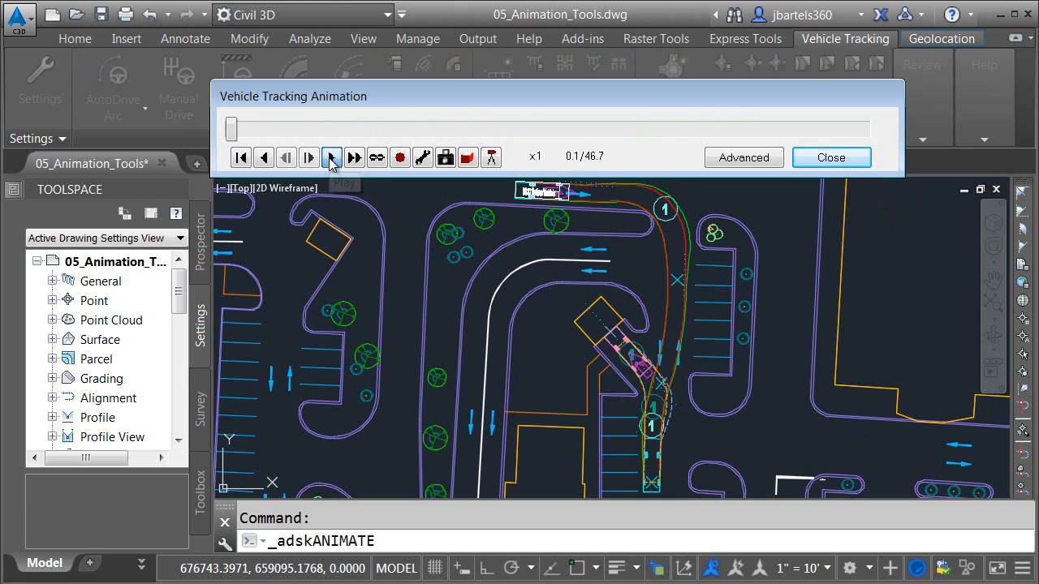
click(331, 158)
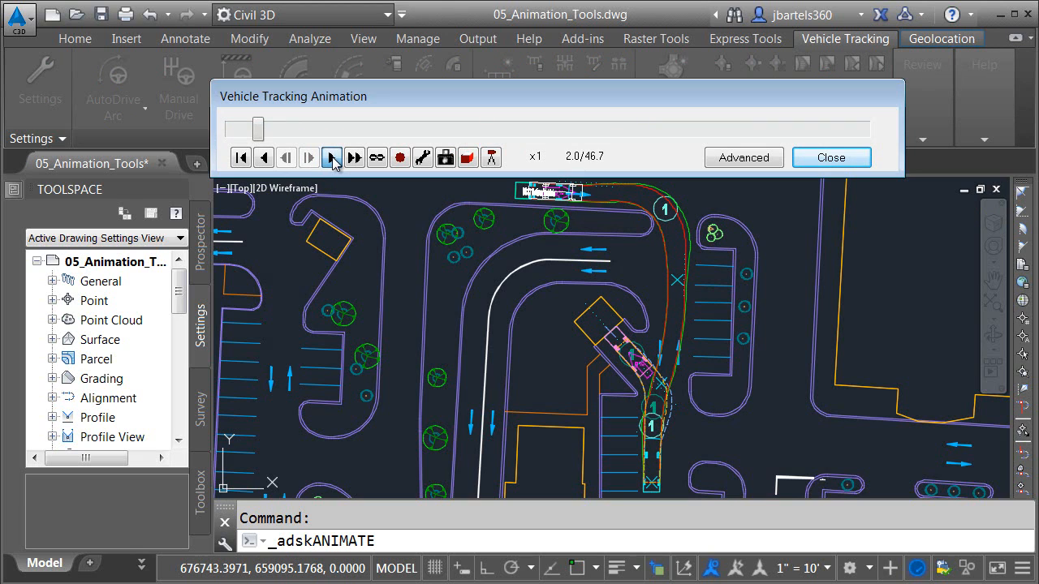
click(331, 157)
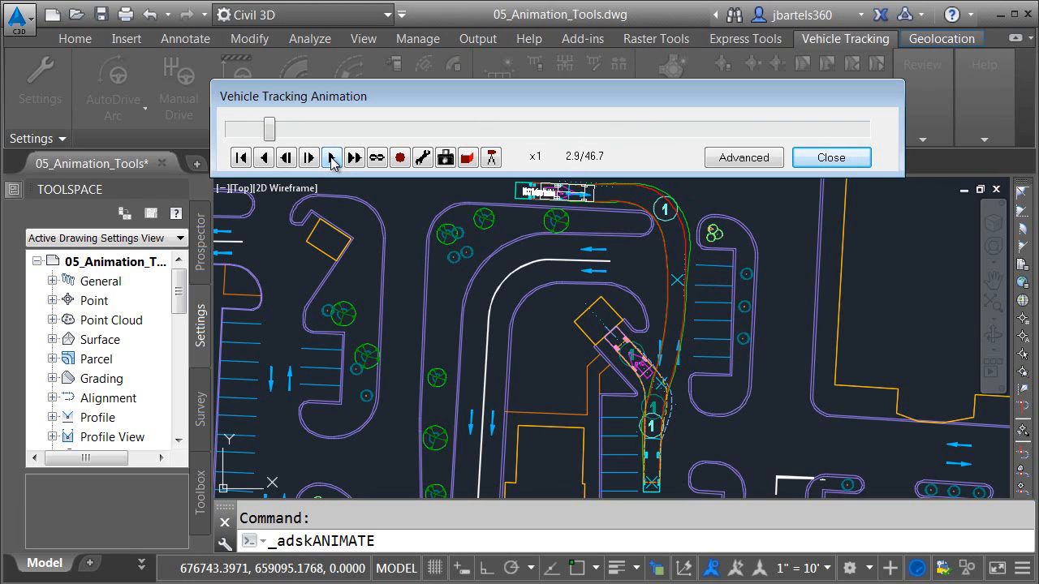
click(331, 157)
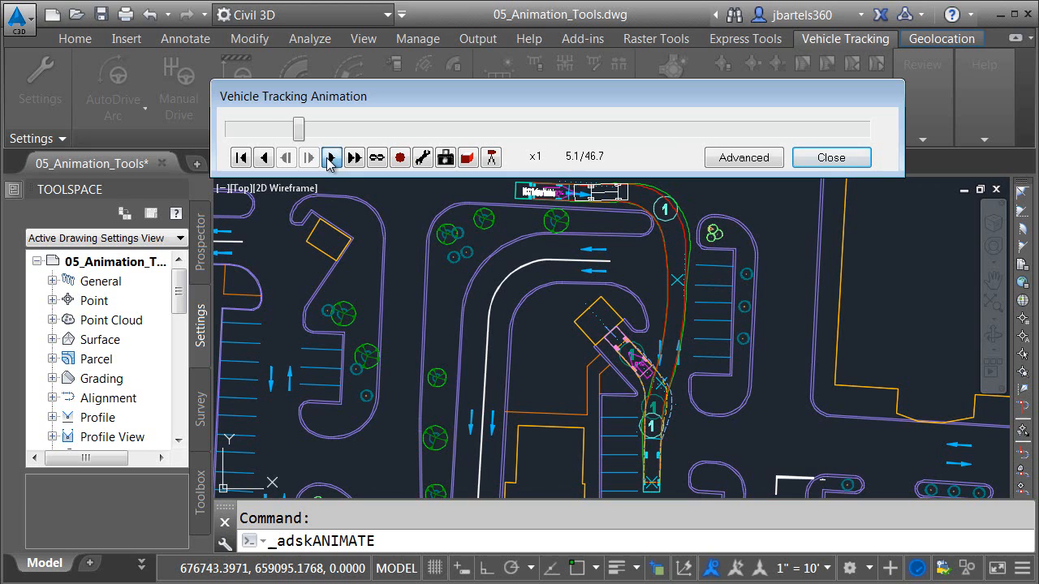
click(331, 157)
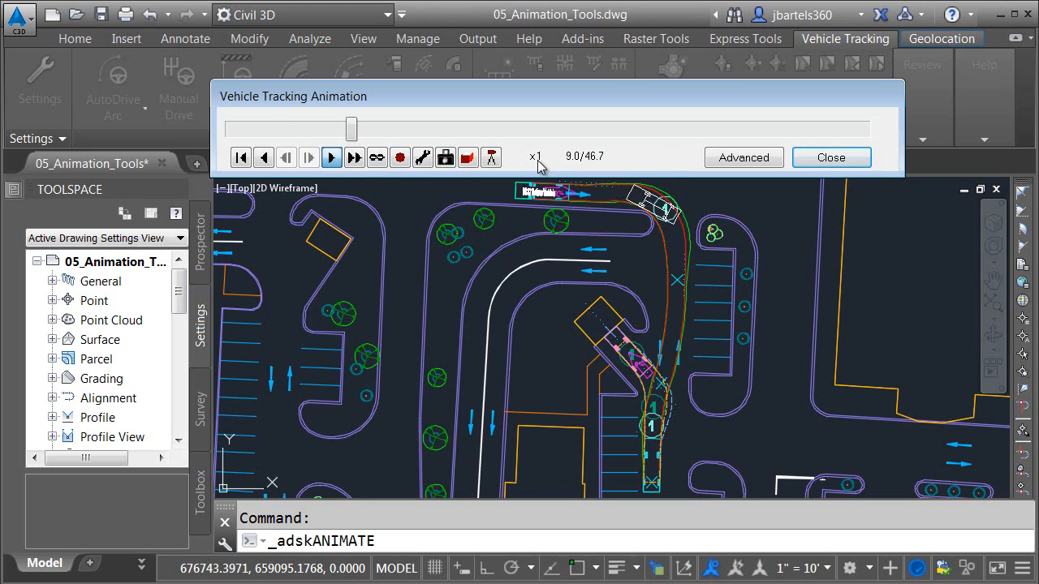
click(331, 157)
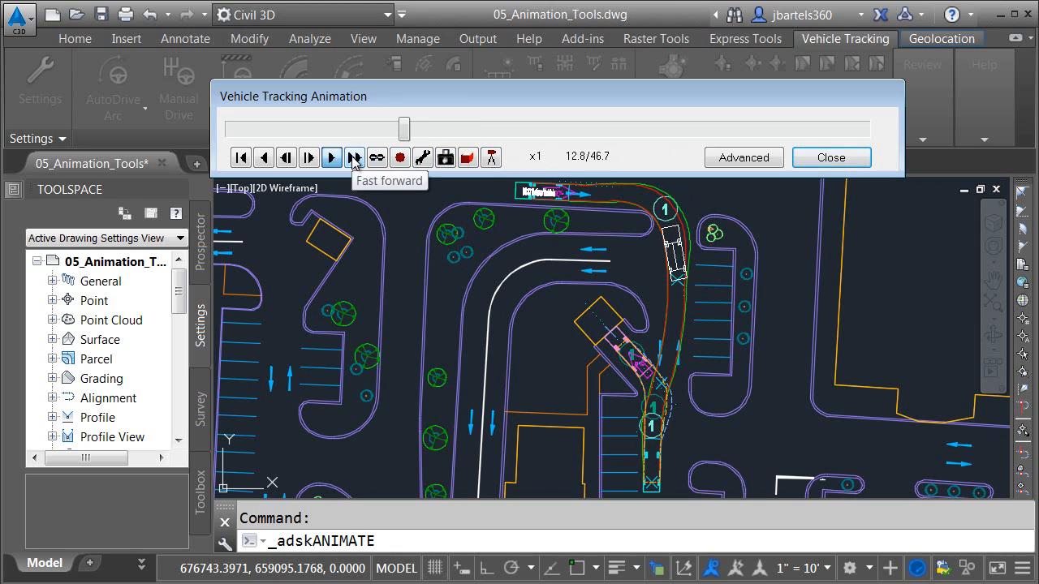
Fast-forward to top speed until the animation ends at 46.7 seconds
click(354, 157)
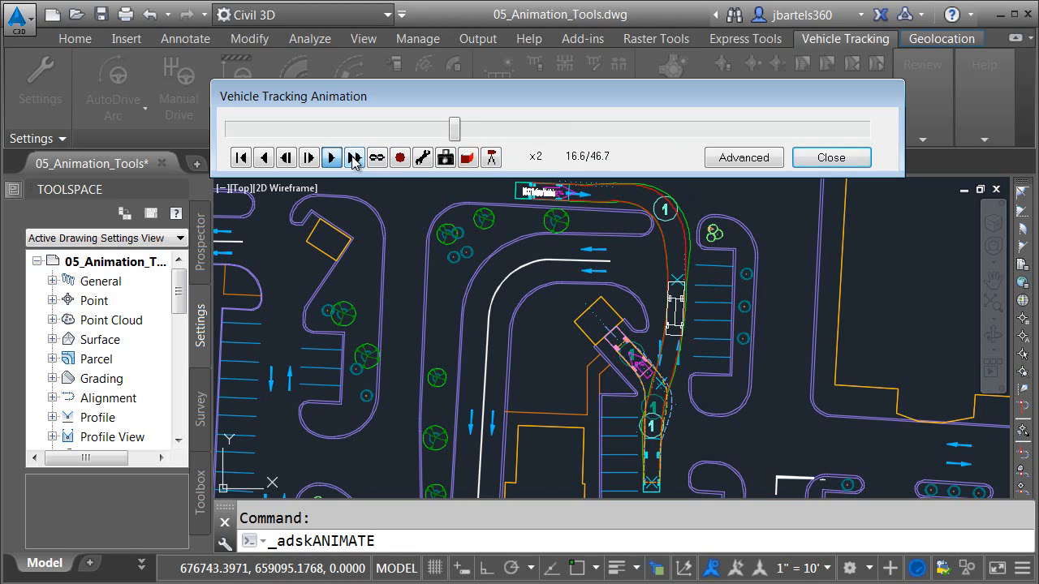
click(354, 157)
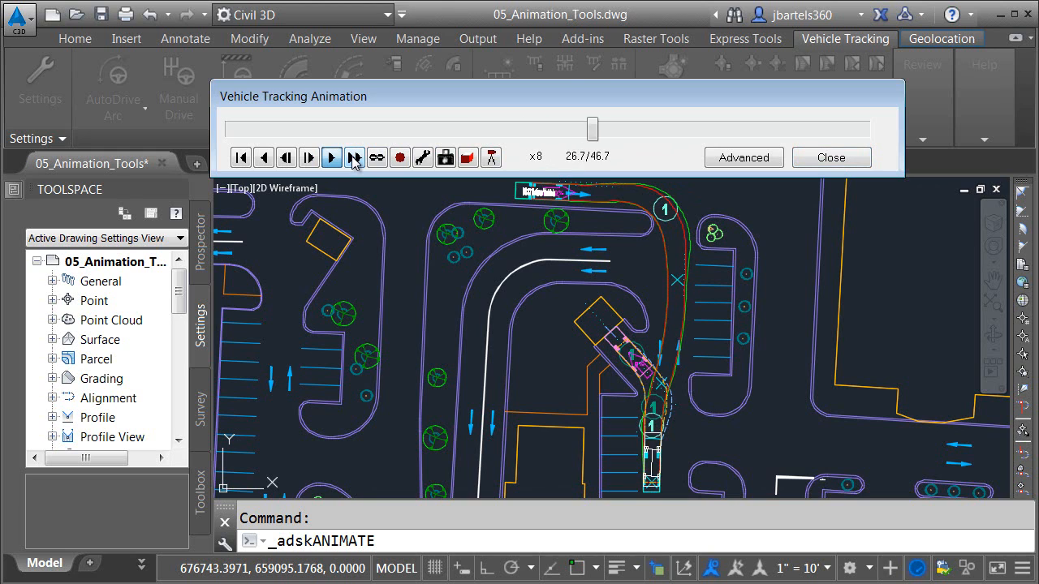
click(354, 157)
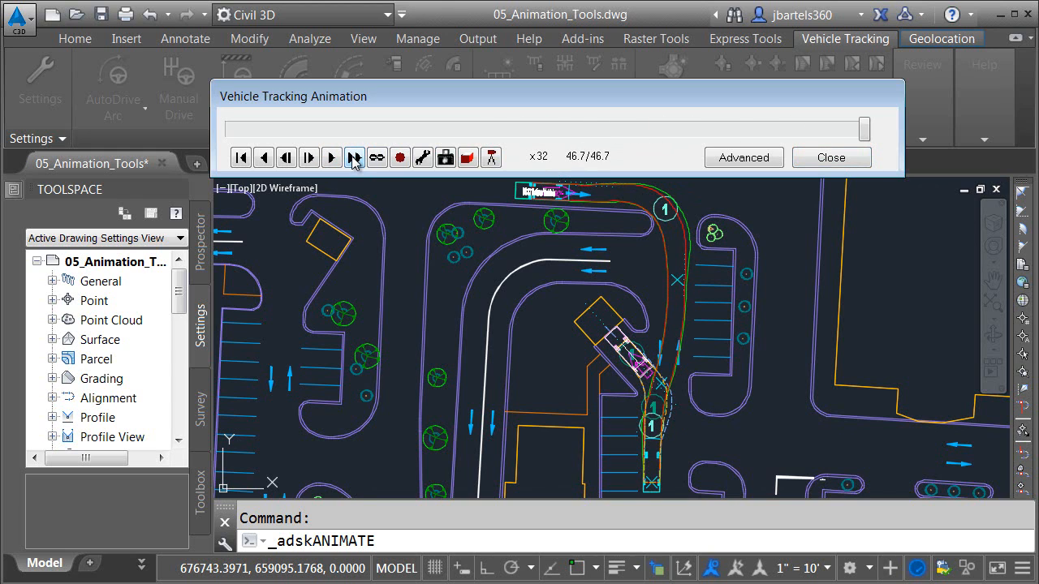
click(354, 157)
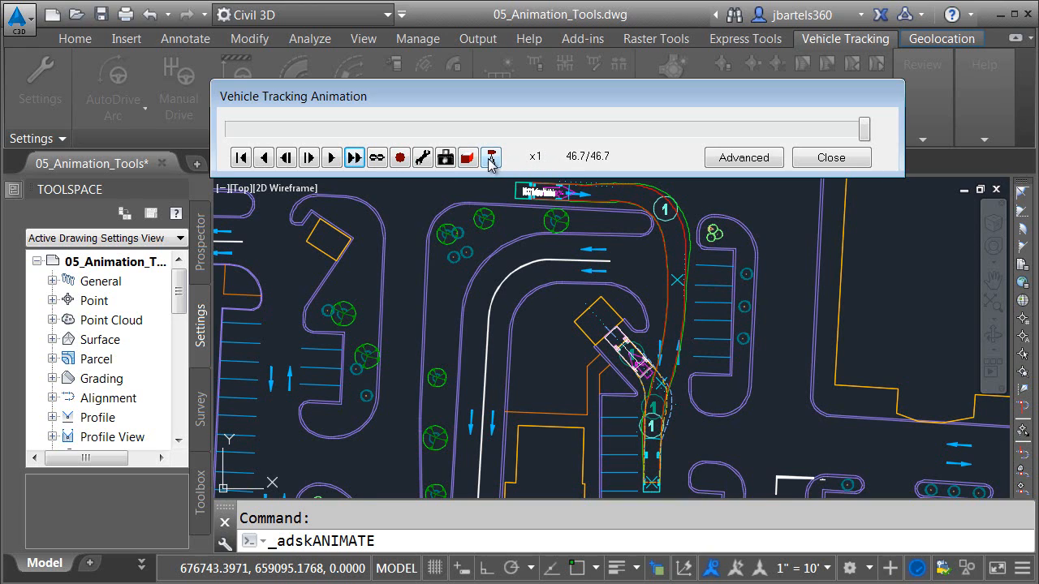
mouse_move(490, 158)
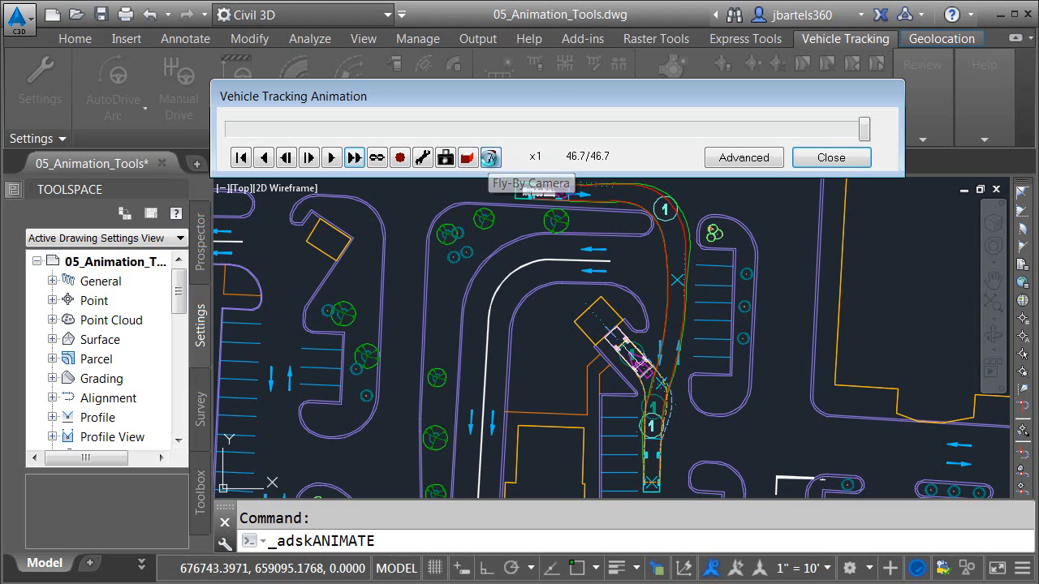
Switch to the follow camera and set its back and side offsets to 62
click(491, 157)
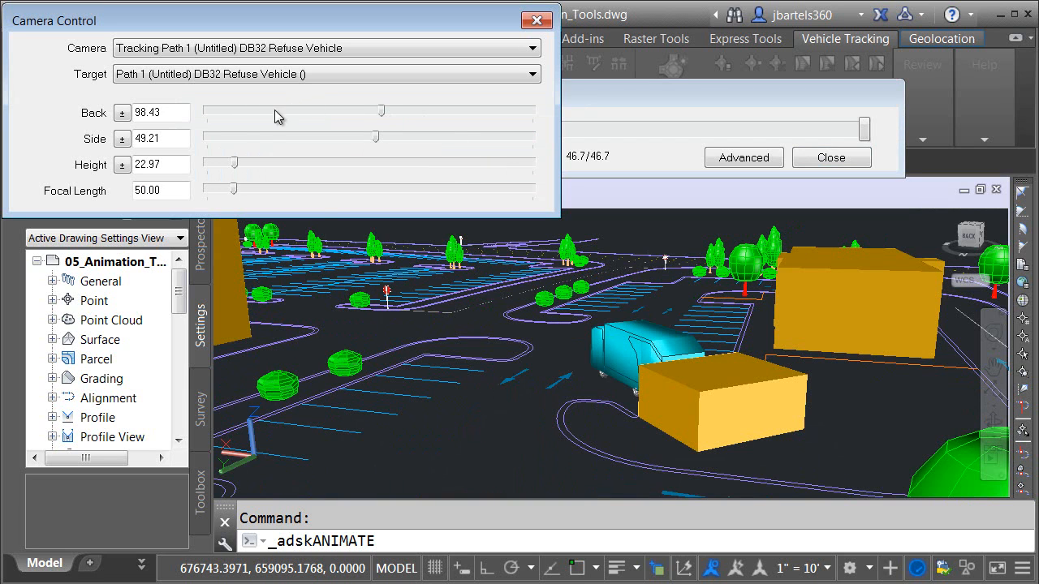
mouse_move(383, 118)
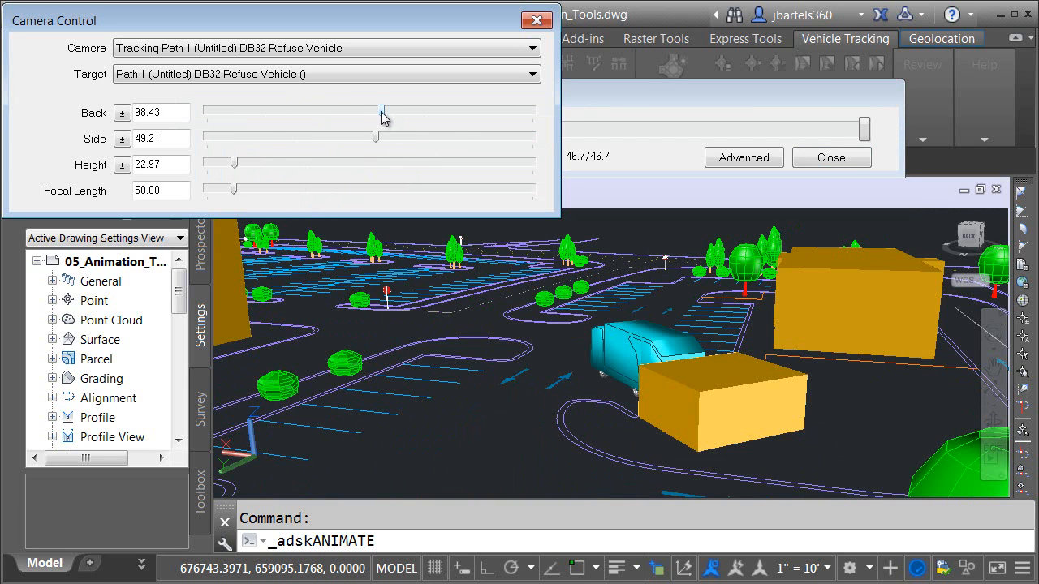
drag(377, 111, 362, 111)
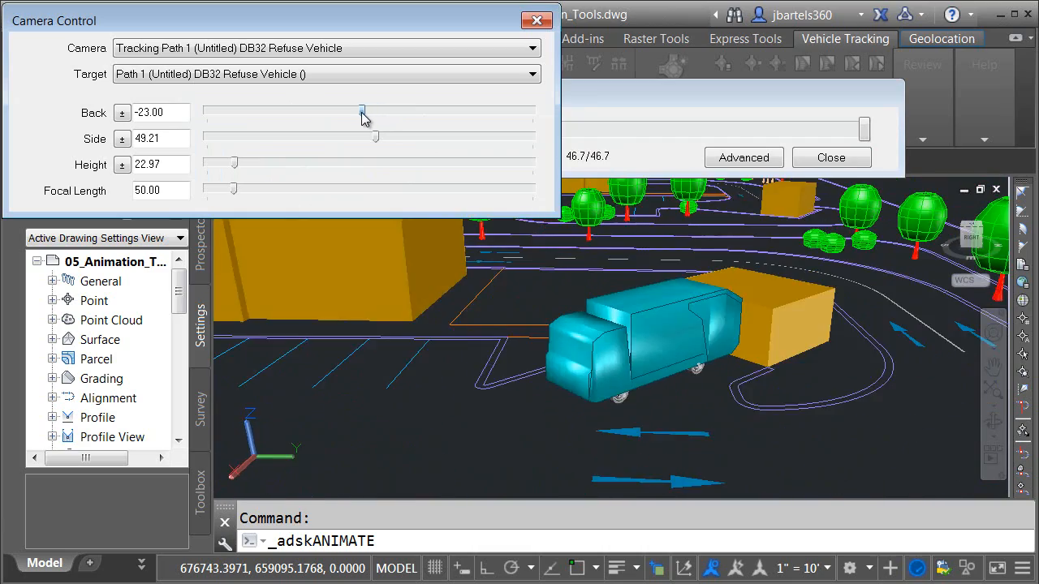
drag(363, 112, 377, 111)
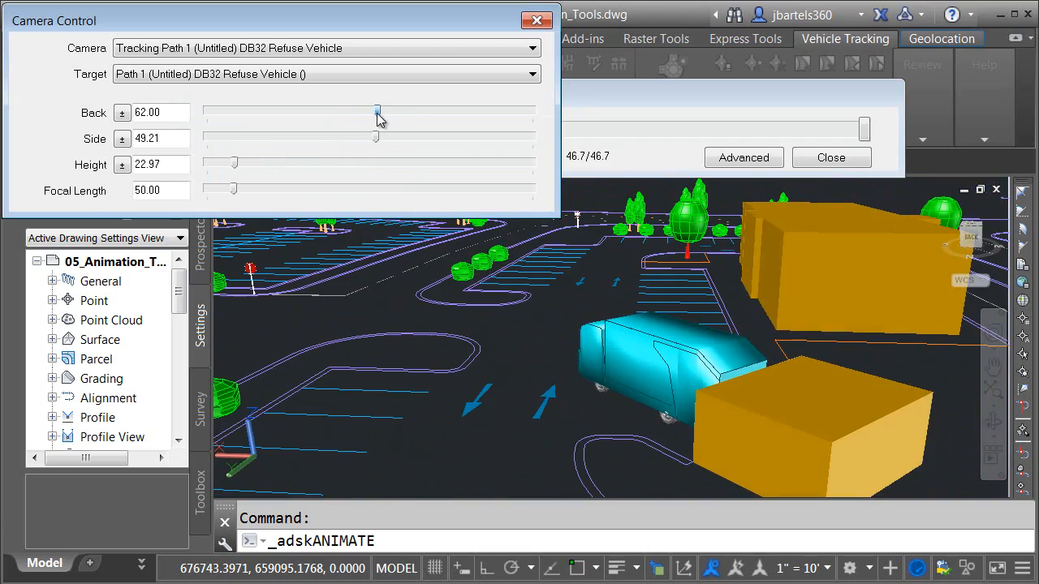
drag(375, 137, 376, 139)
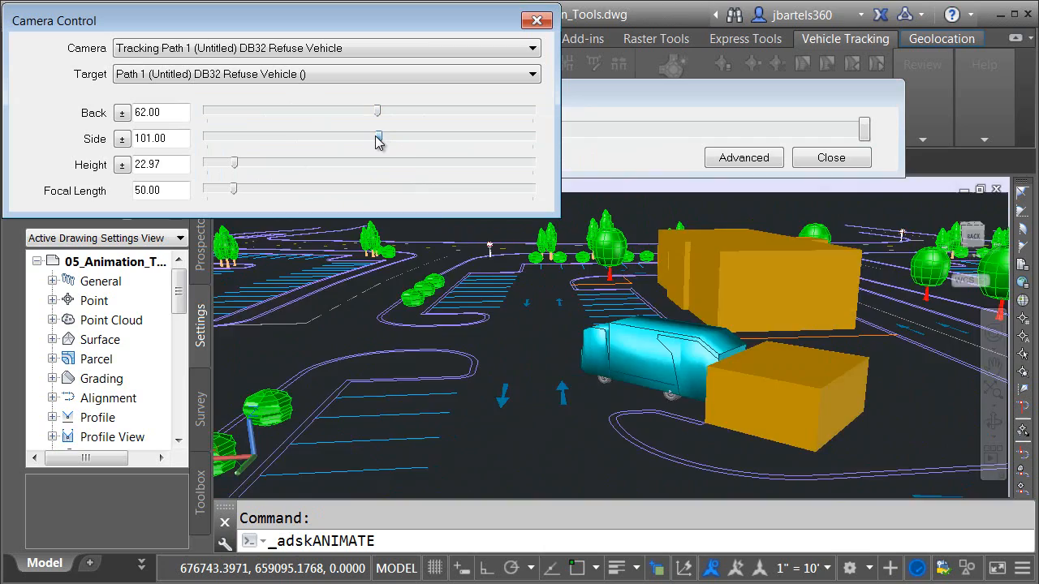
drag(406, 138, 376, 137)
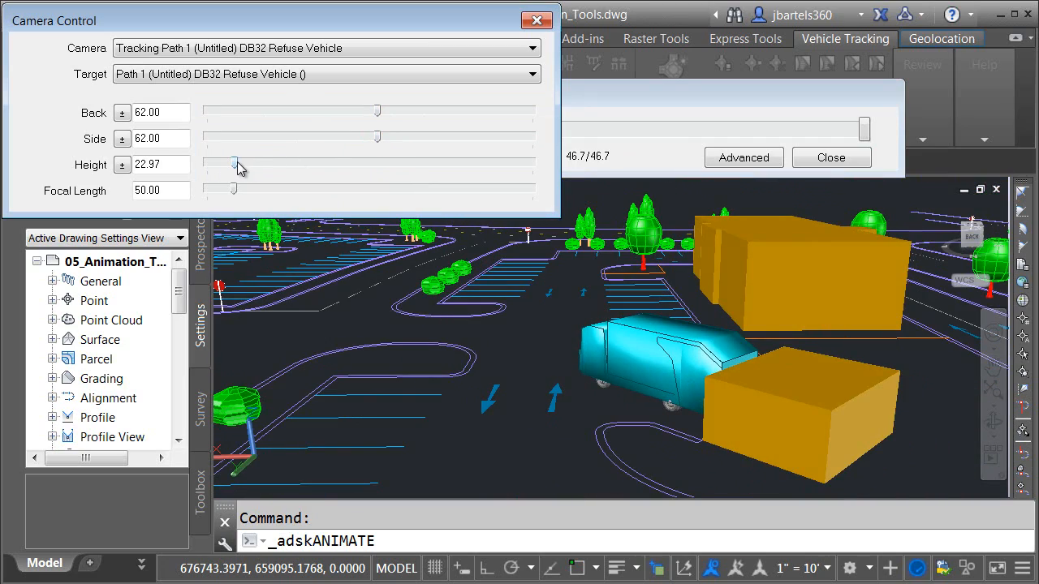
Set the camera height to 32 and focal length to 47
drag(238, 164, 224, 163)
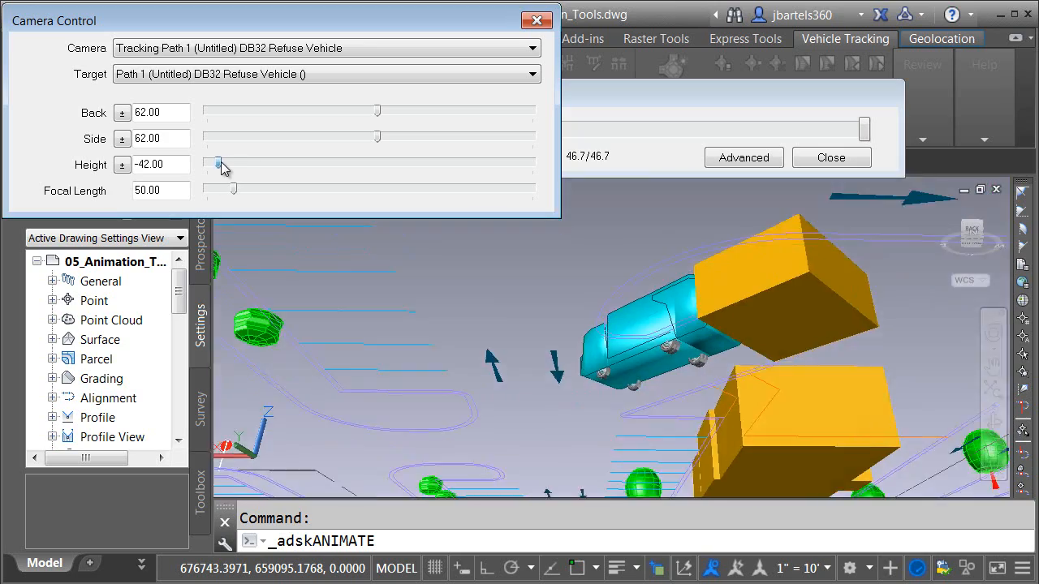
drag(225, 165, 235, 165)
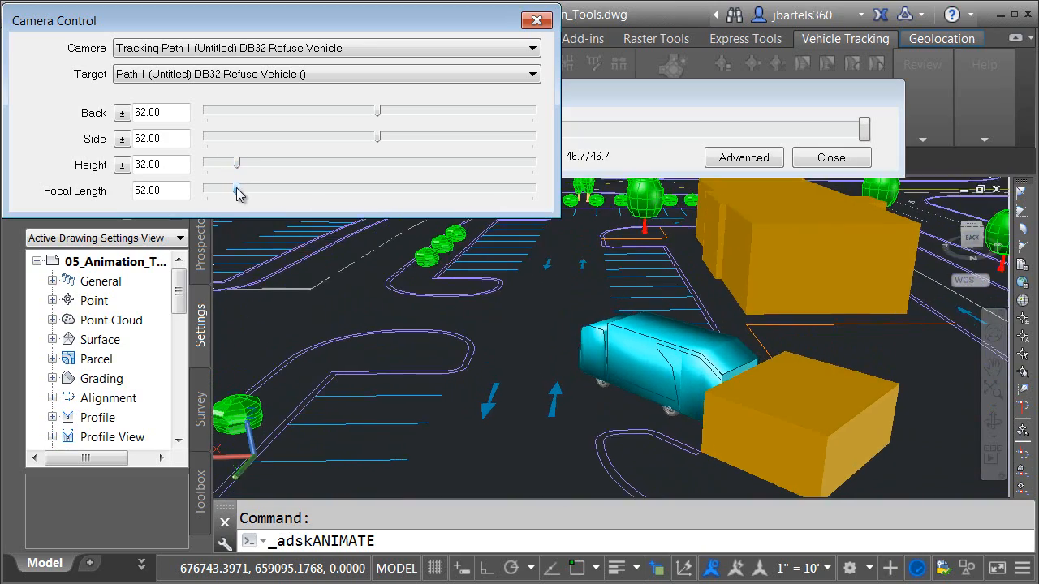
drag(239, 190, 233, 190)
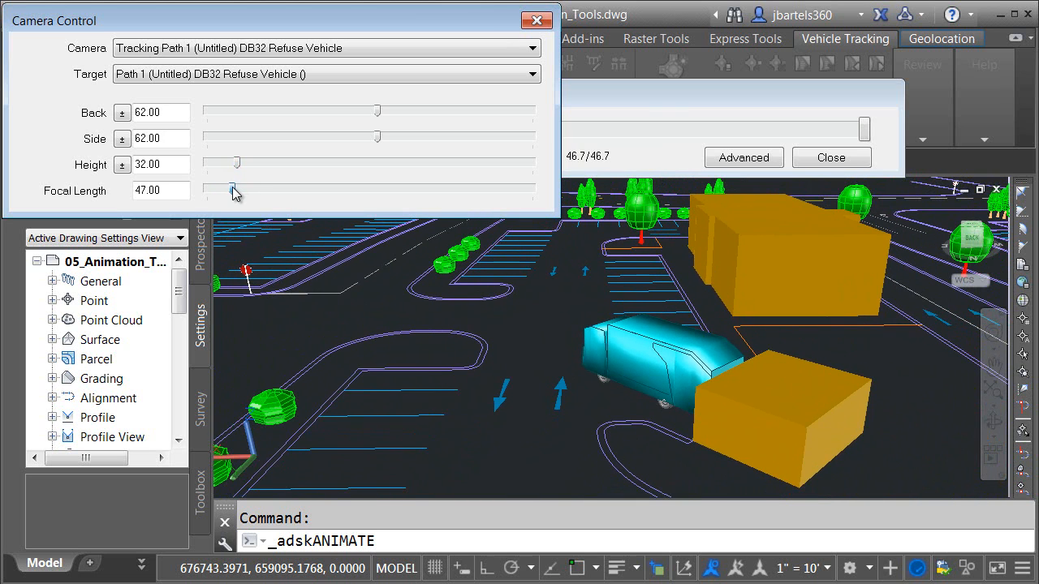
mouse_move(422, 182)
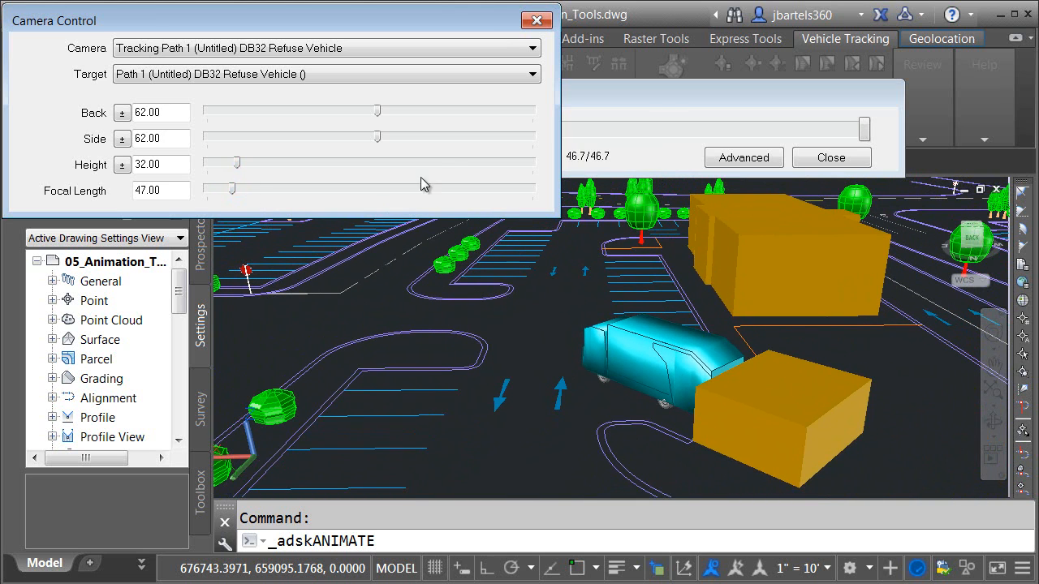
mouse_move(288, 212)
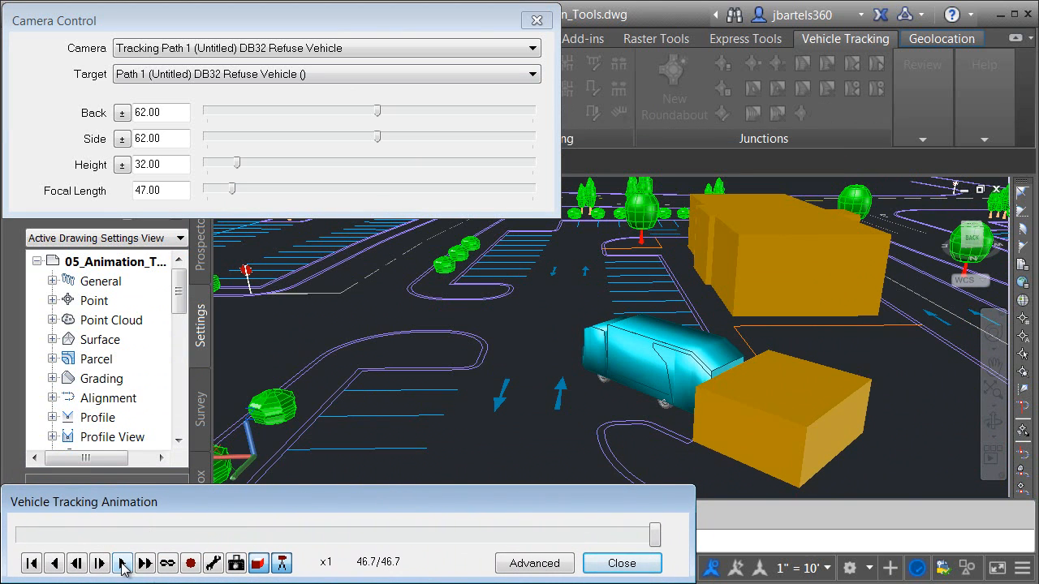
Play the refuse vehicle animation in the tracking camera view, reaching 9.6 of 46.7
click(122, 562)
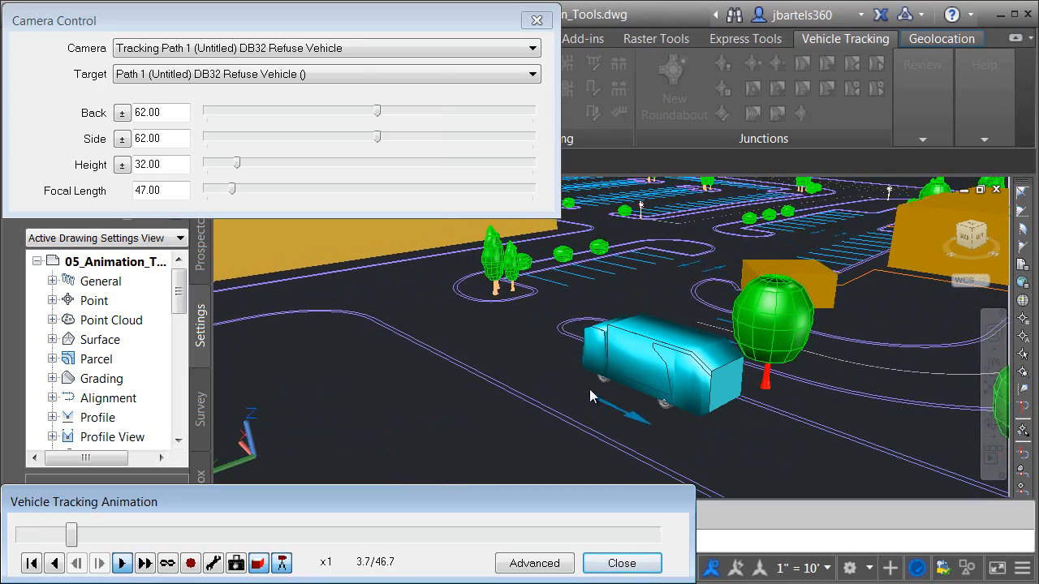
click(122, 562)
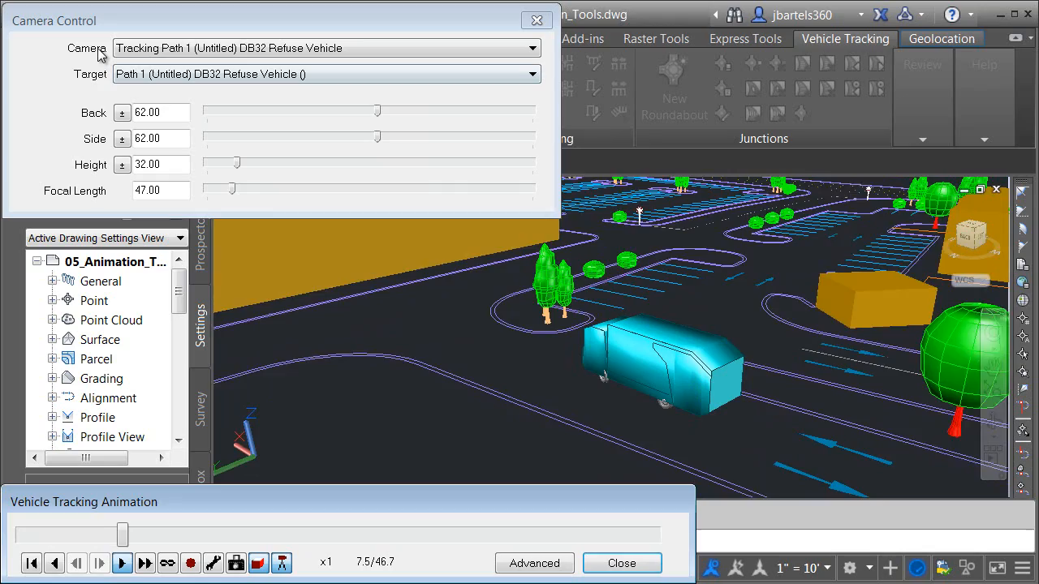
click(122, 562)
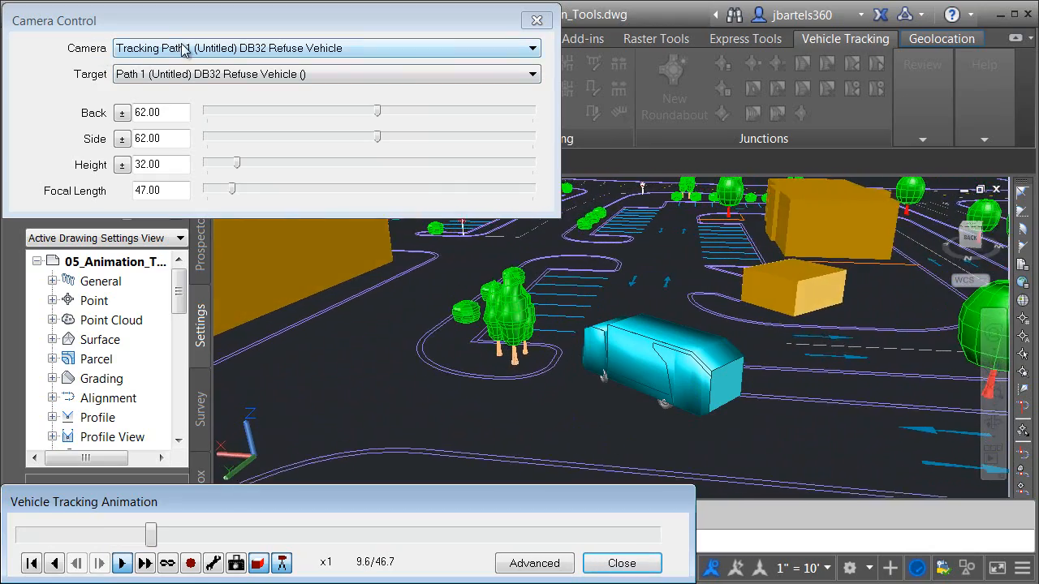
Switch to the Driver's eye Path 1 camera and play at x2 to 46.7
click(532, 48)
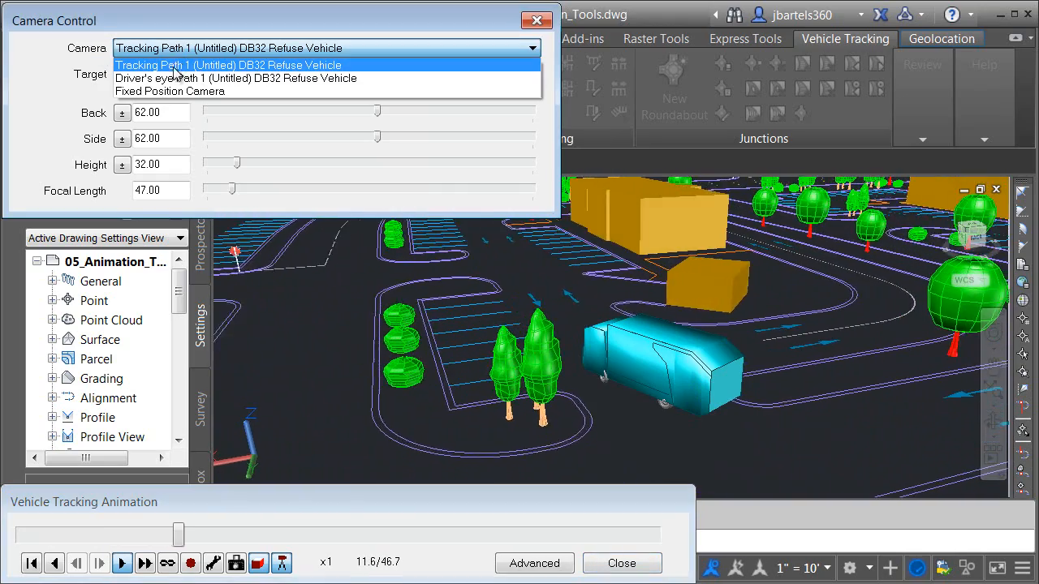
click(235, 78)
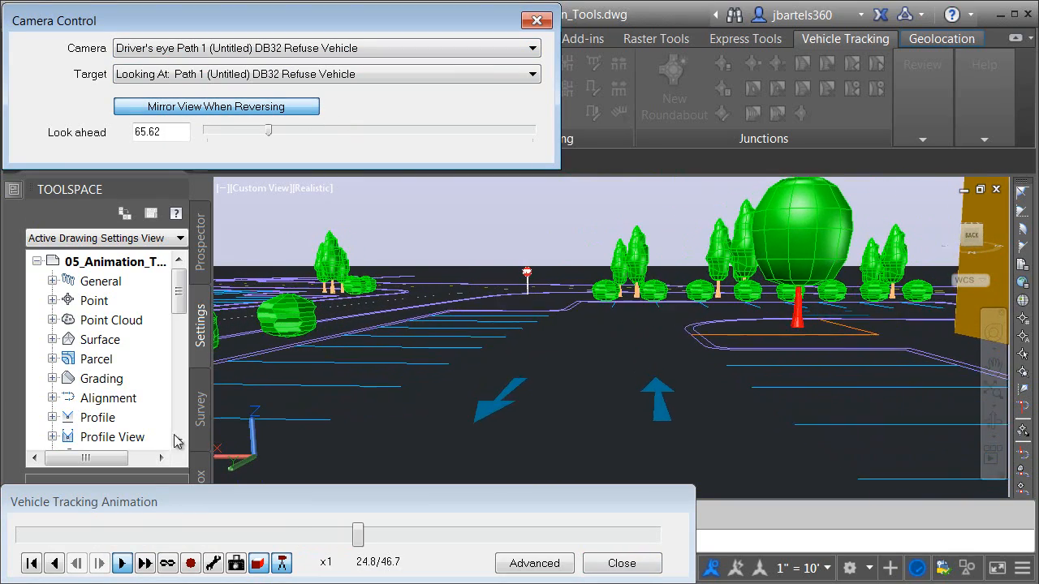
click(144, 562)
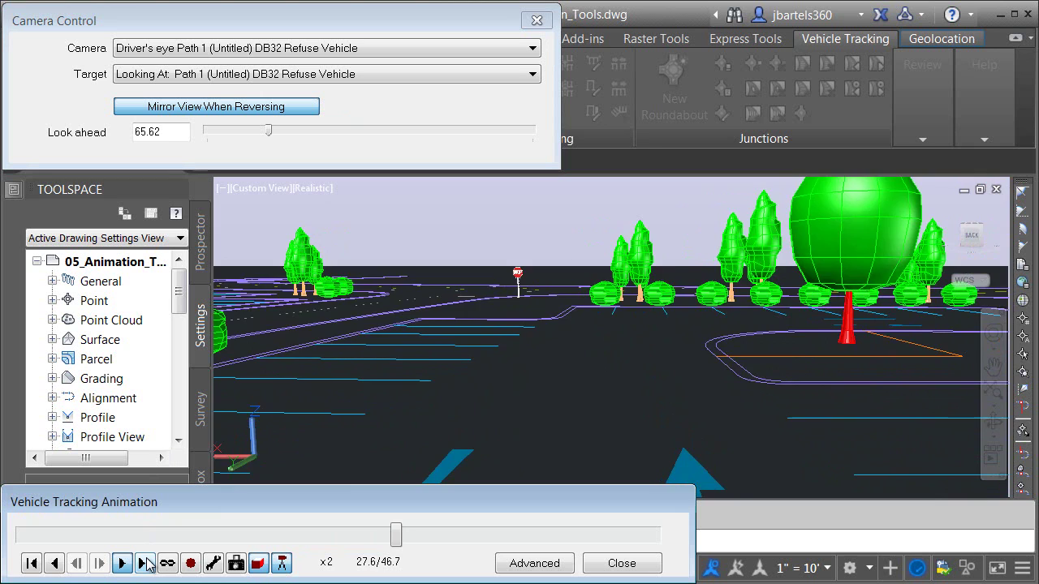
click(122, 562)
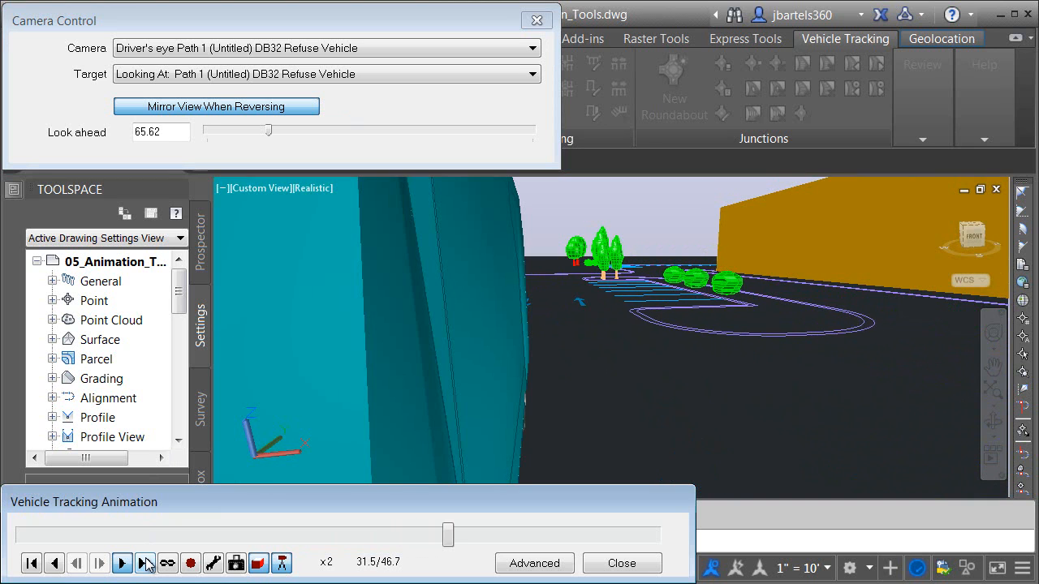
click(122, 562)
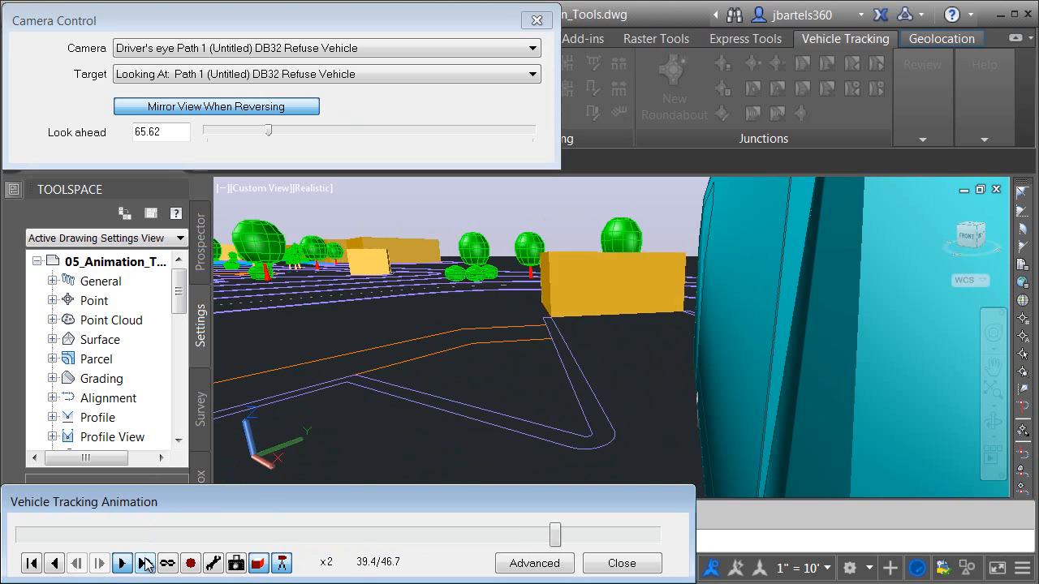
click(145, 563)
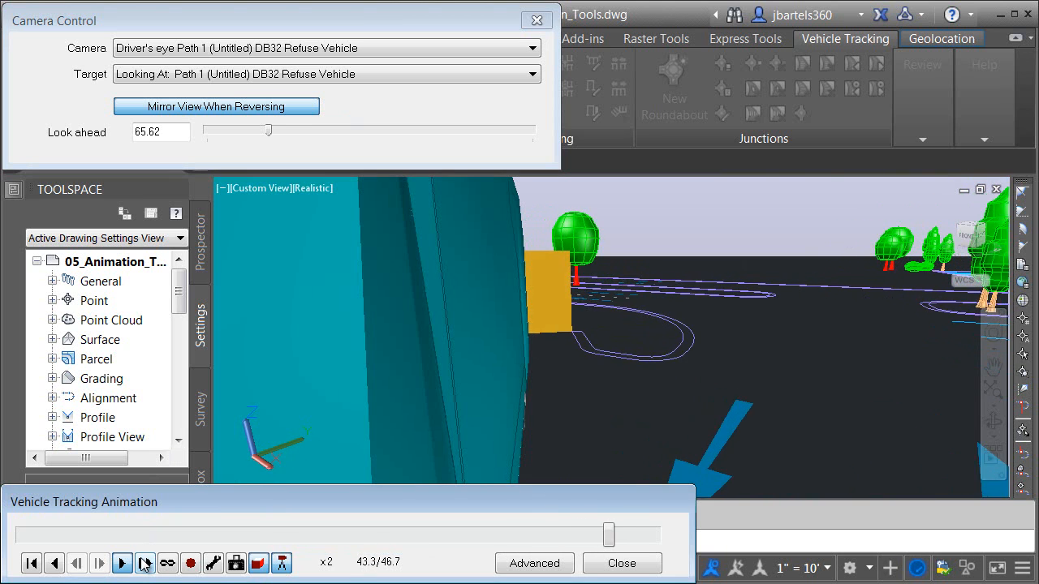
click(145, 562)
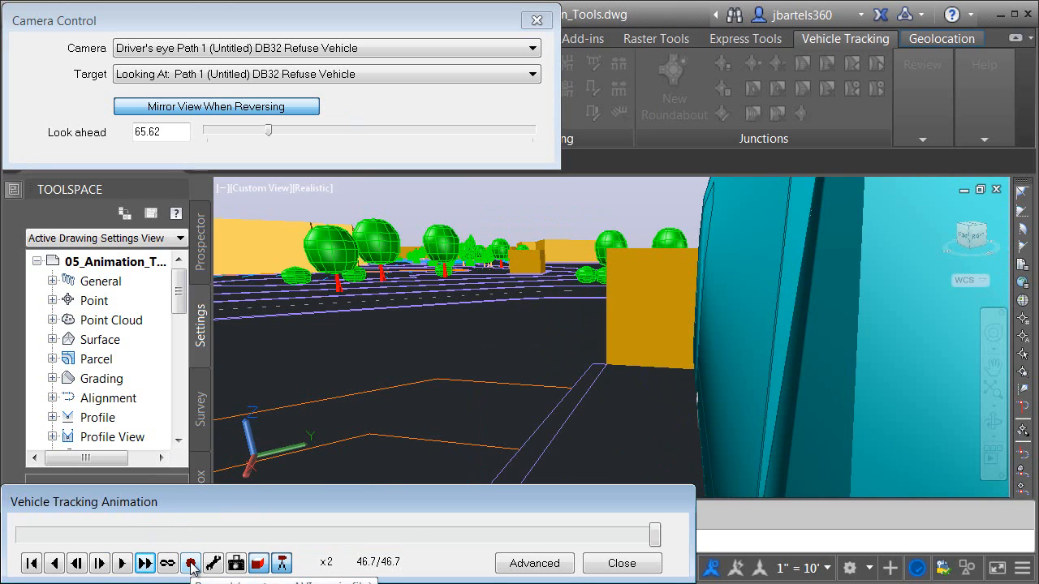
Review the animation's video recording settings and dismiss the compression prompt
click(190, 563)
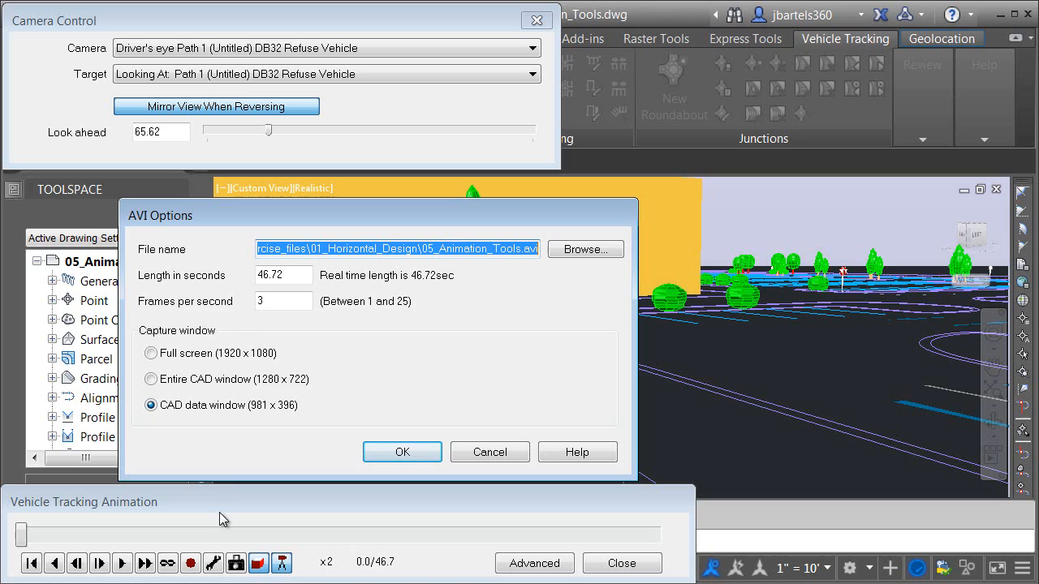
mouse_move(243, 252)
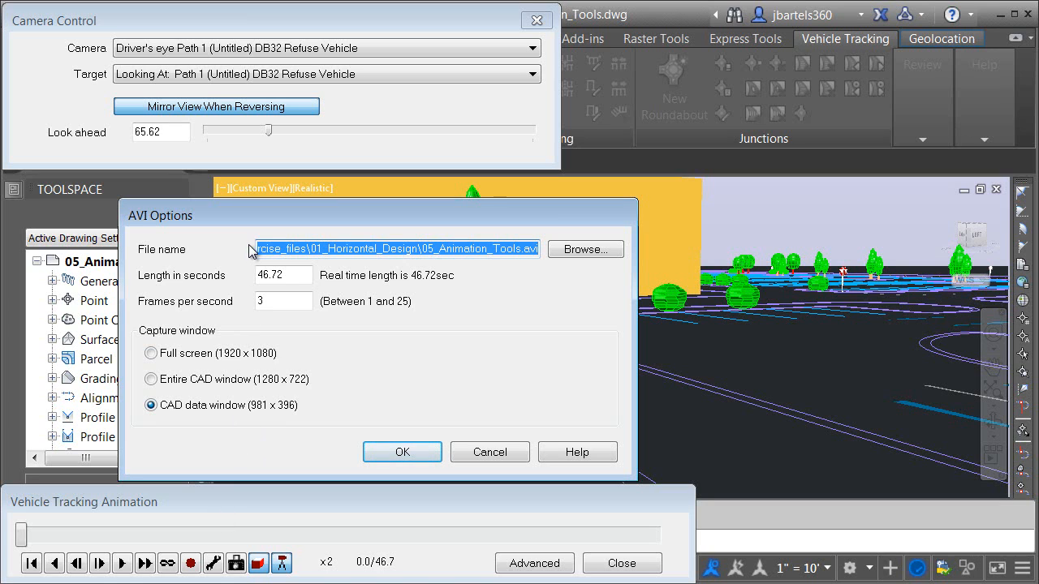
mouse_move(233, 292)
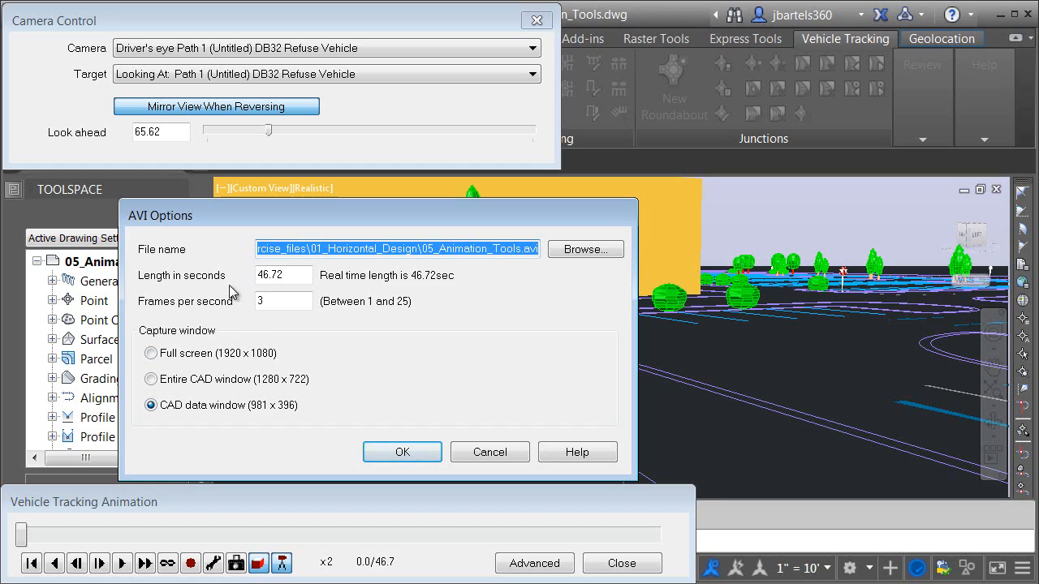
mouse_move(196, 349)
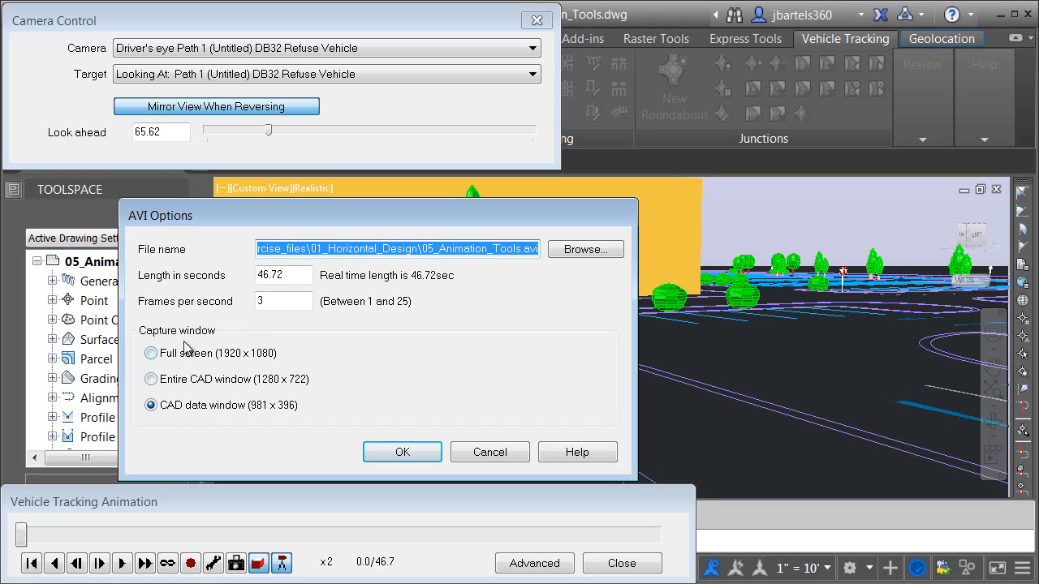
mouse_move(402, 452)
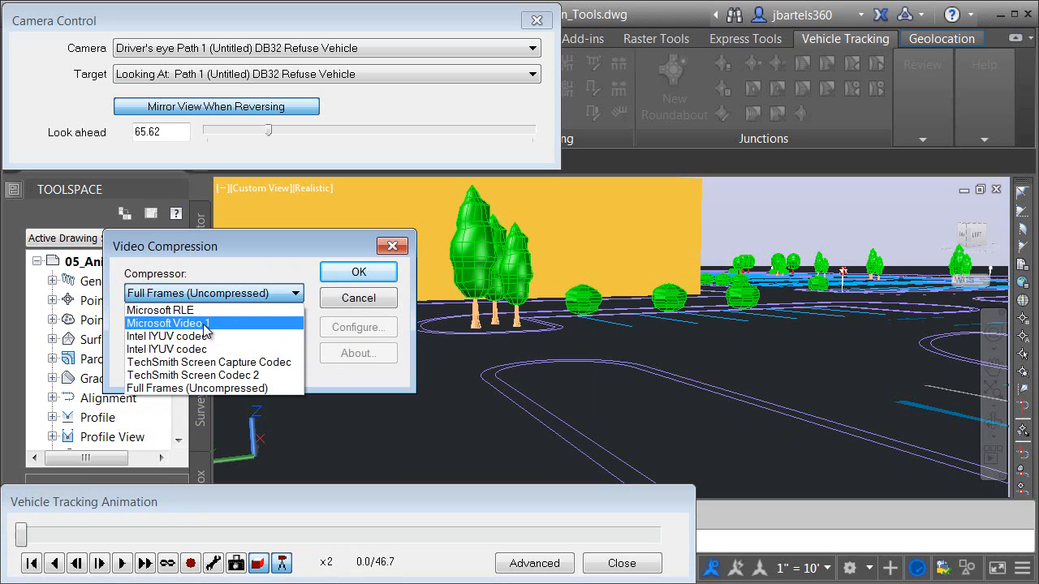
mouse_move(217, 335)
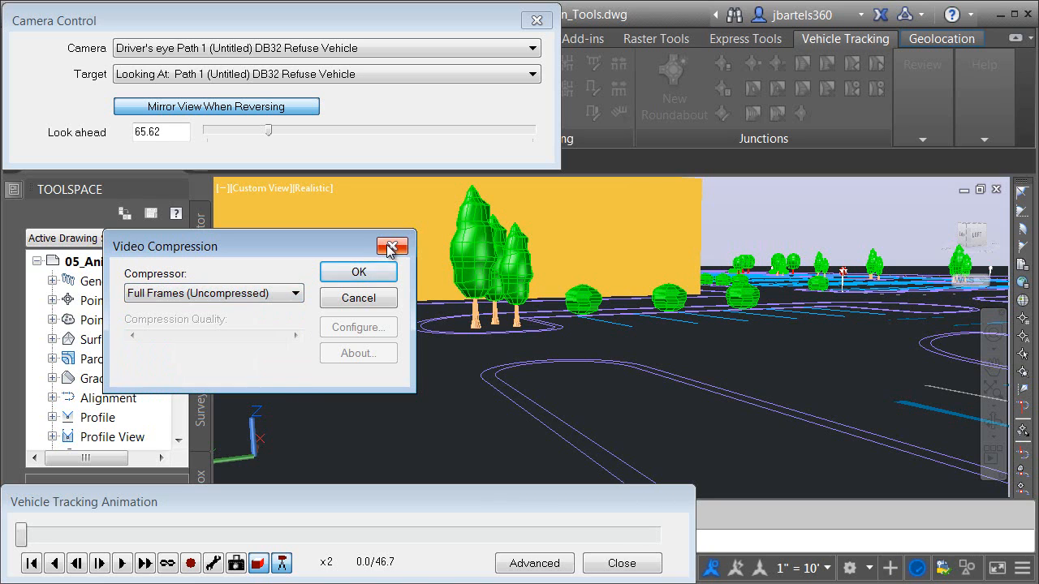
click(393, 246)
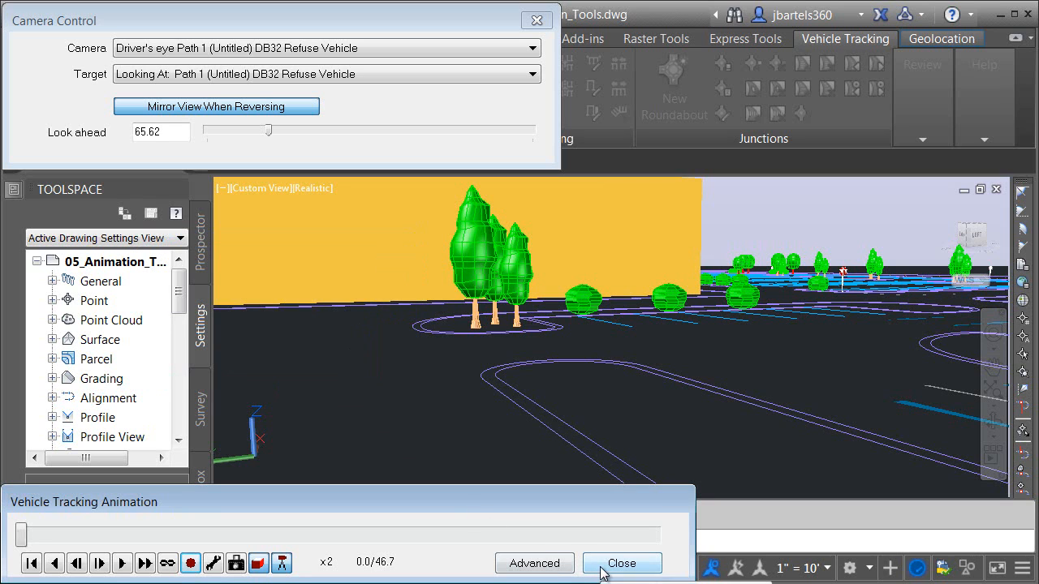
Close the animation player, go to the Home tab, and pick both swept paths
click(621, 563)
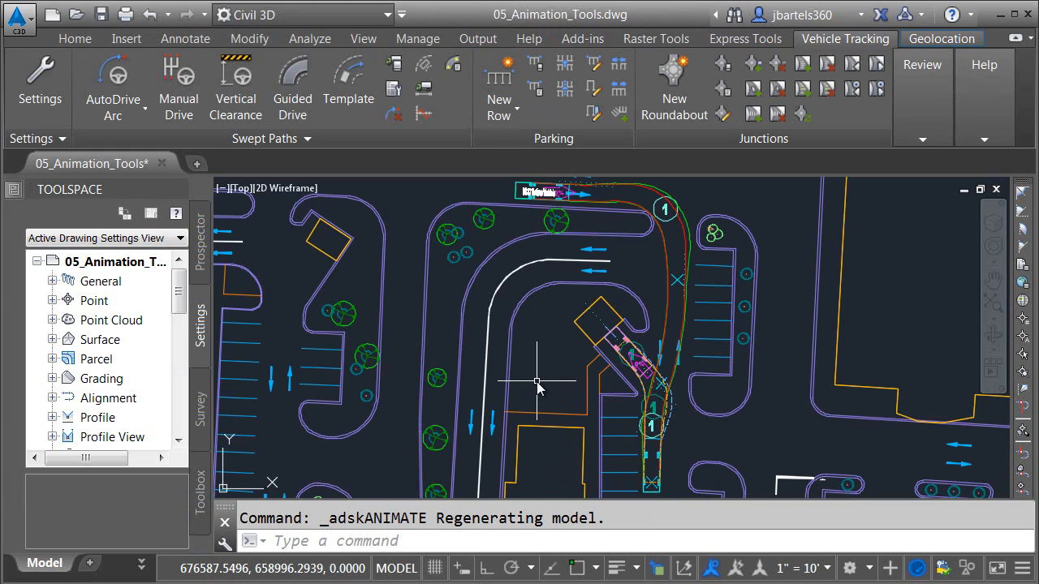
mouse_move(74, 38)
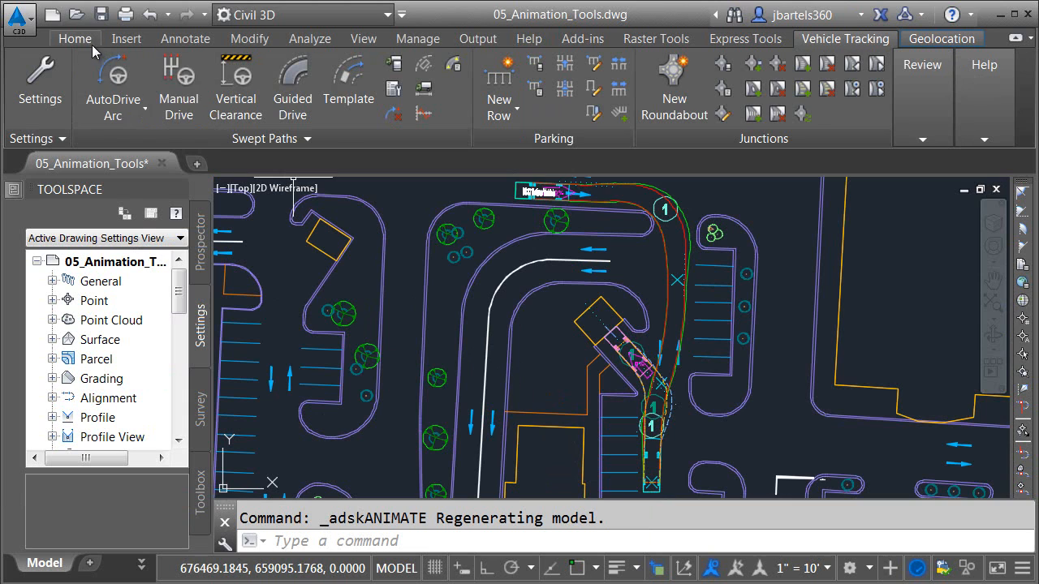
click(74, 38)
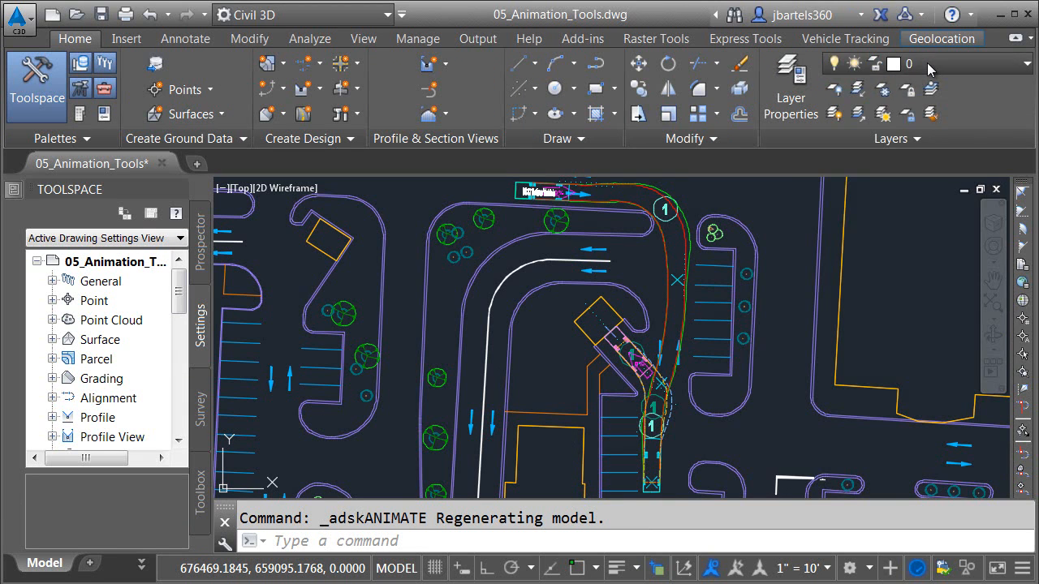
click(1026, 63)
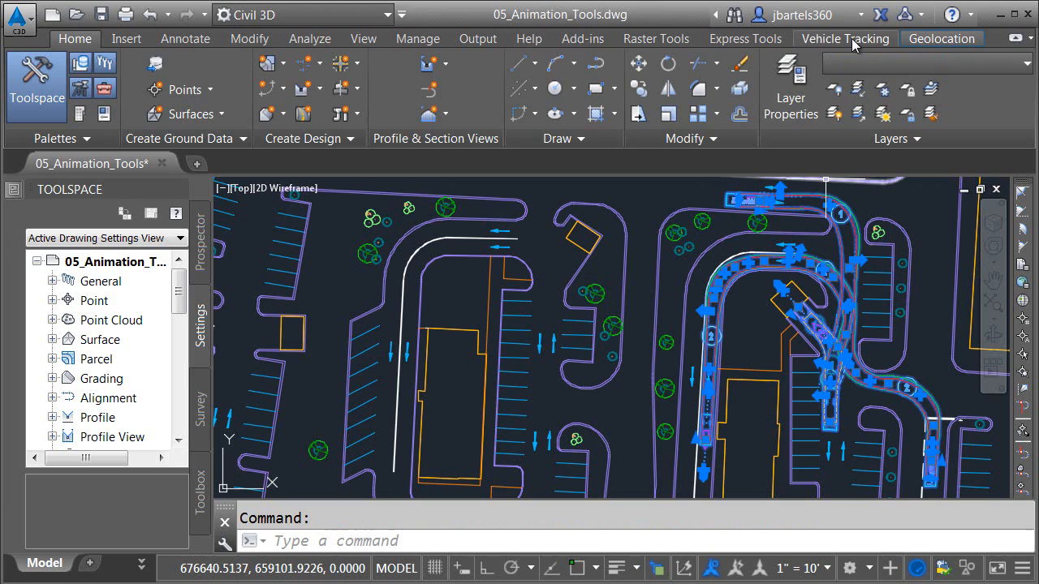
Animate the selected paths and show the Advanced panel with Path 2 and Path 1
click(845, 38)
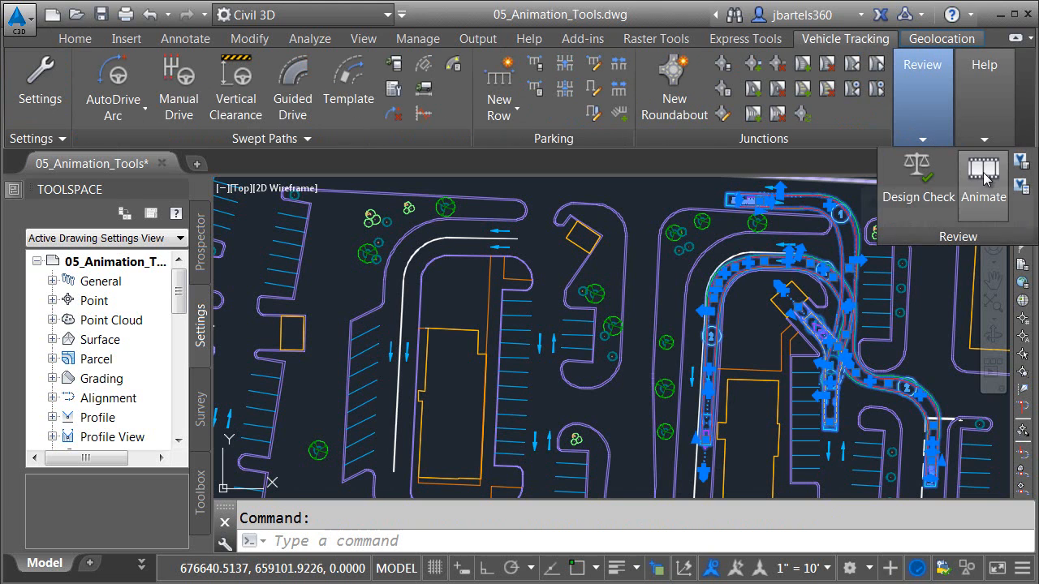
click(983, 182)
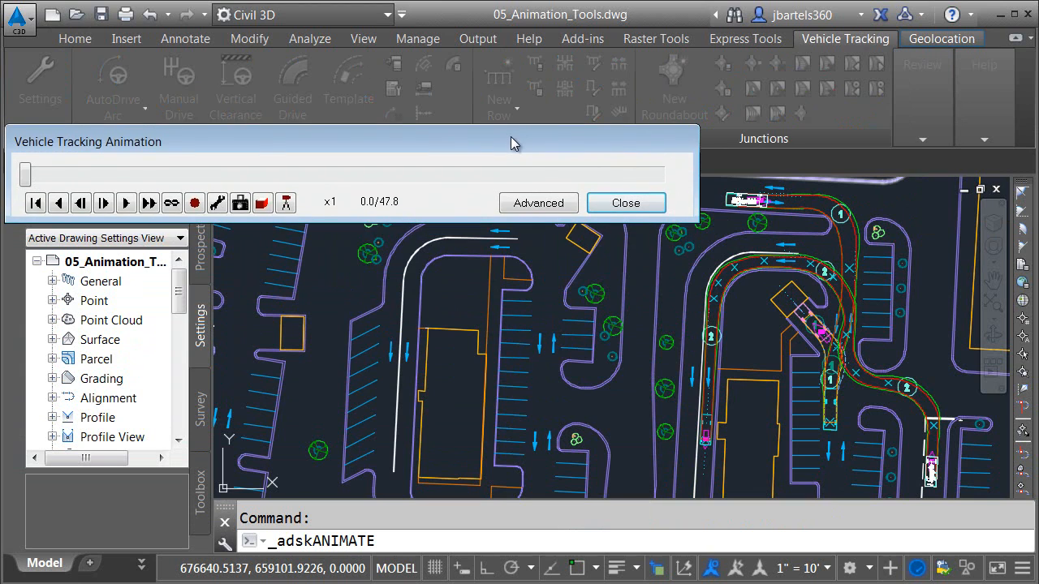
click(538, 202)
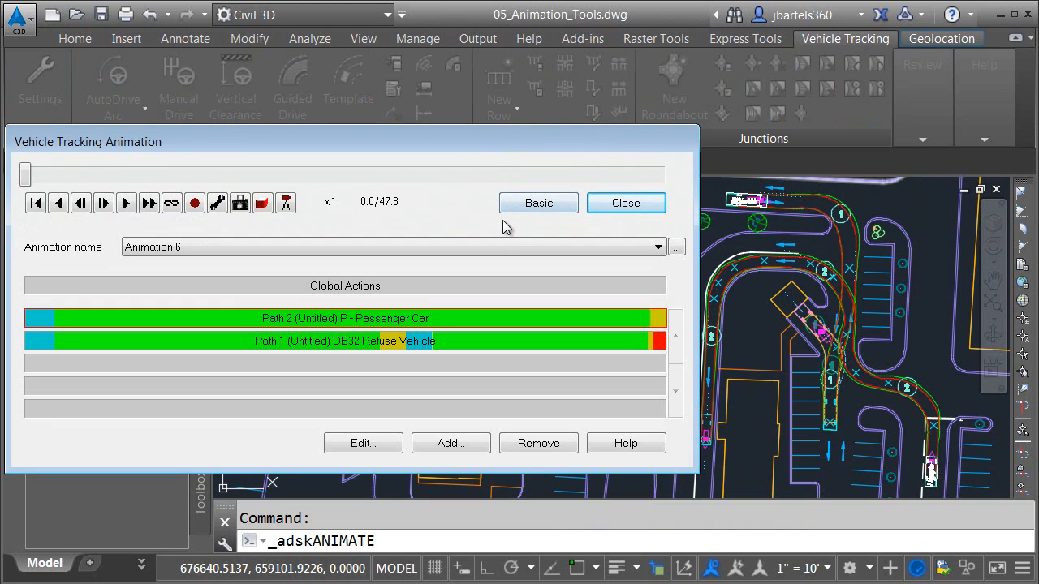
mouse_move(261, 332)
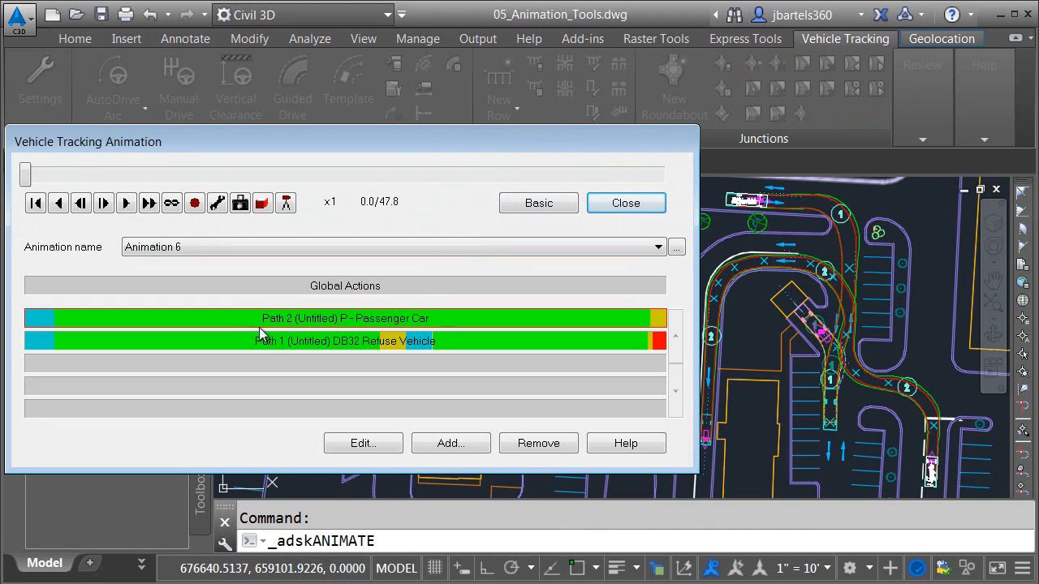
mouse_move(314, 344)
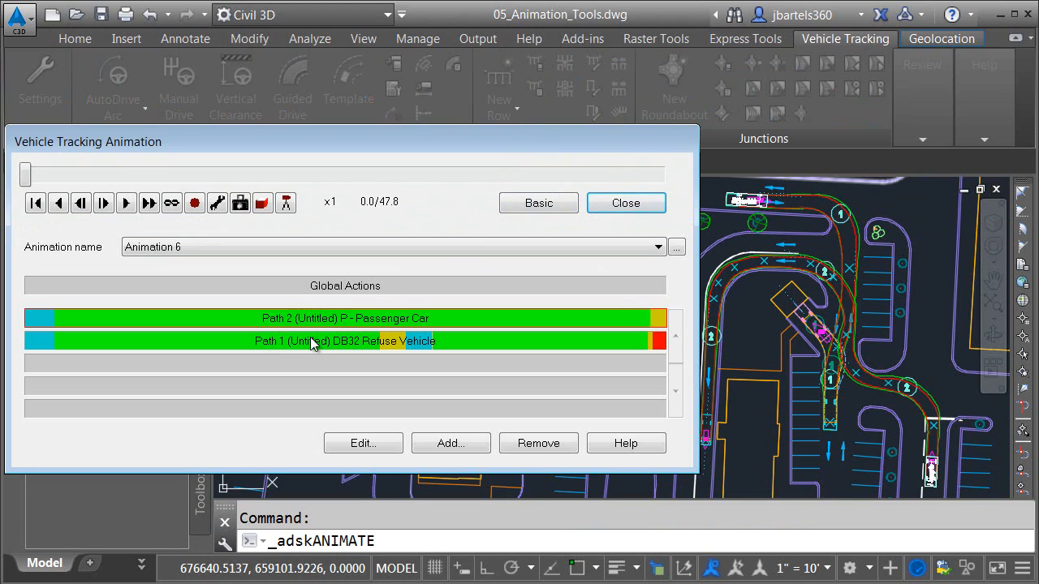
mouse_move(33, 349)
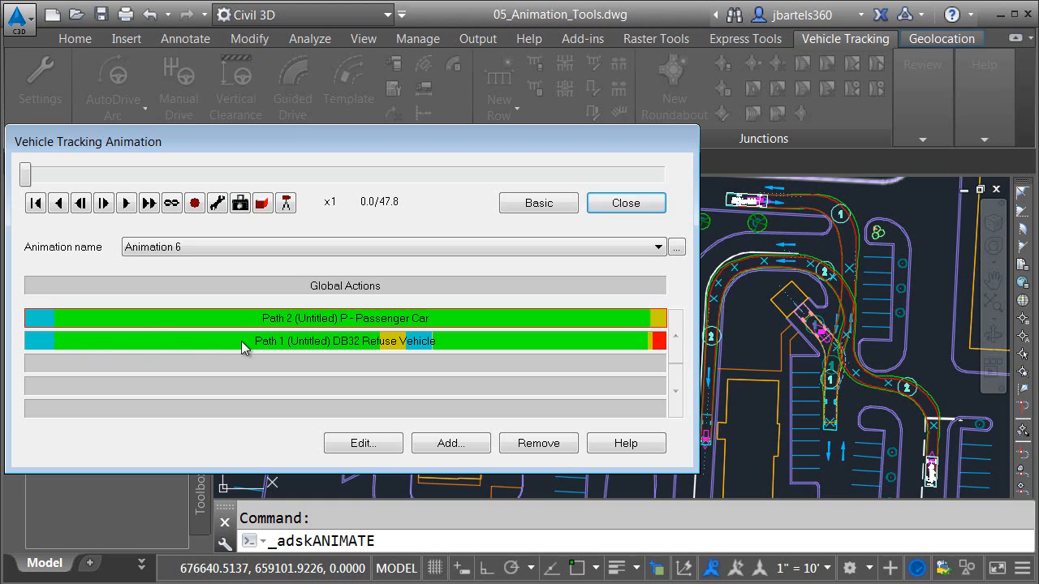
mouse_move(381, 349)
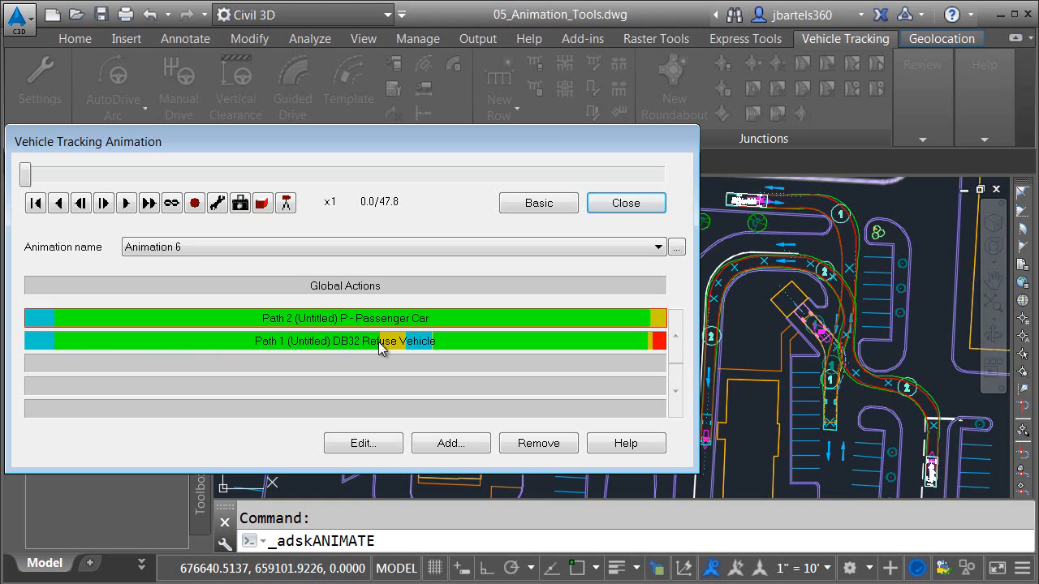
mouse_move(414, 351)
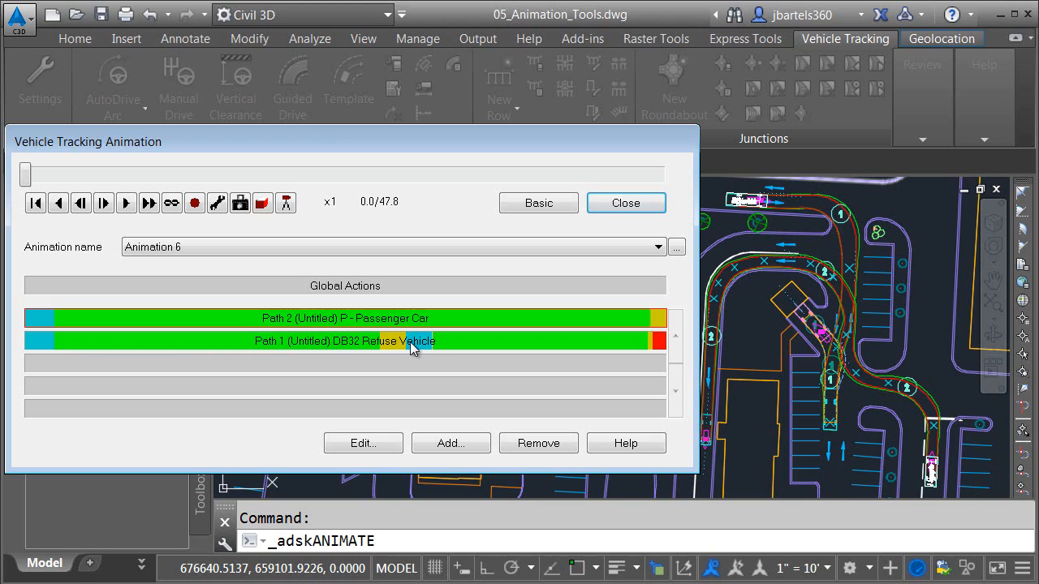
mouse_move(579, 346)
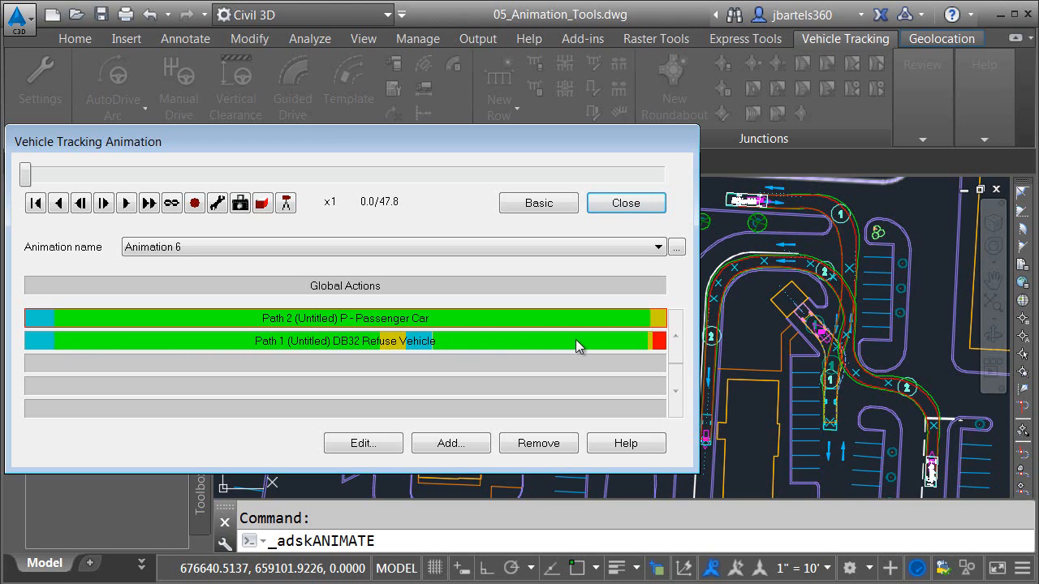
mouse_move(661, 345)
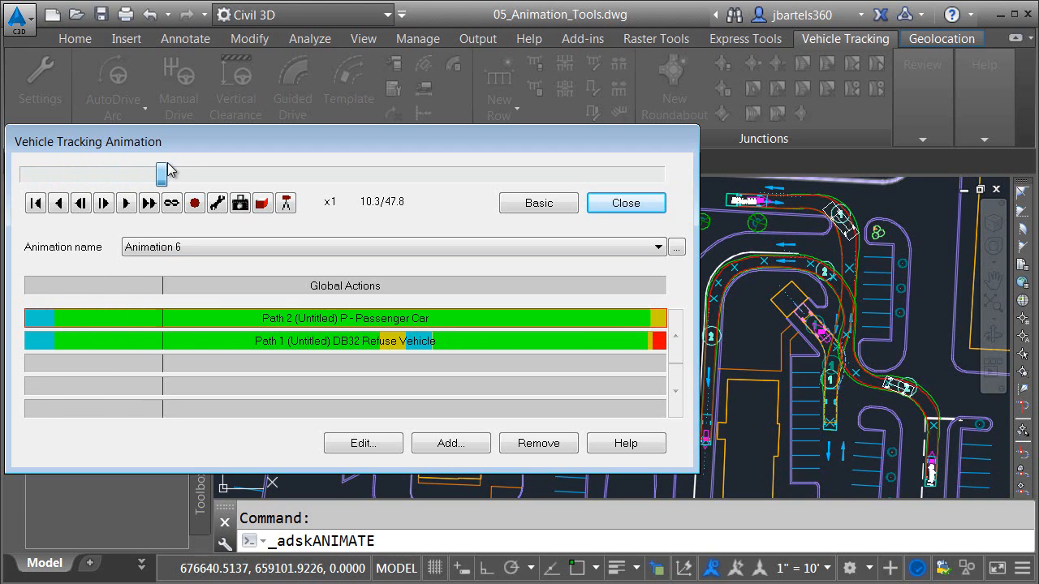
Scrub the timeline to where the passenger car and refuse vehicle meet
drag(166, 173, 231, 173)
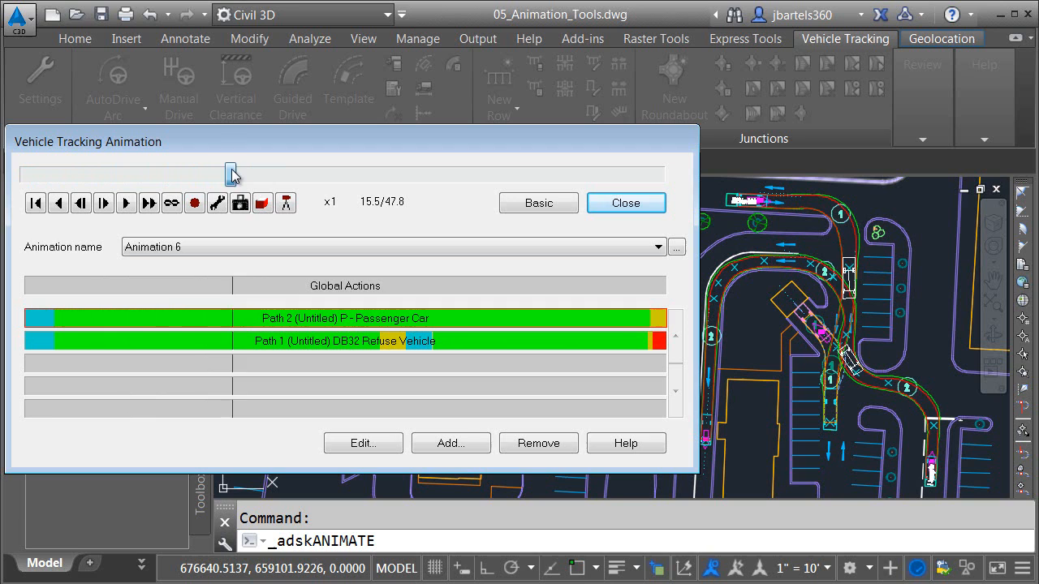
drag(231, 174, 272, 174)
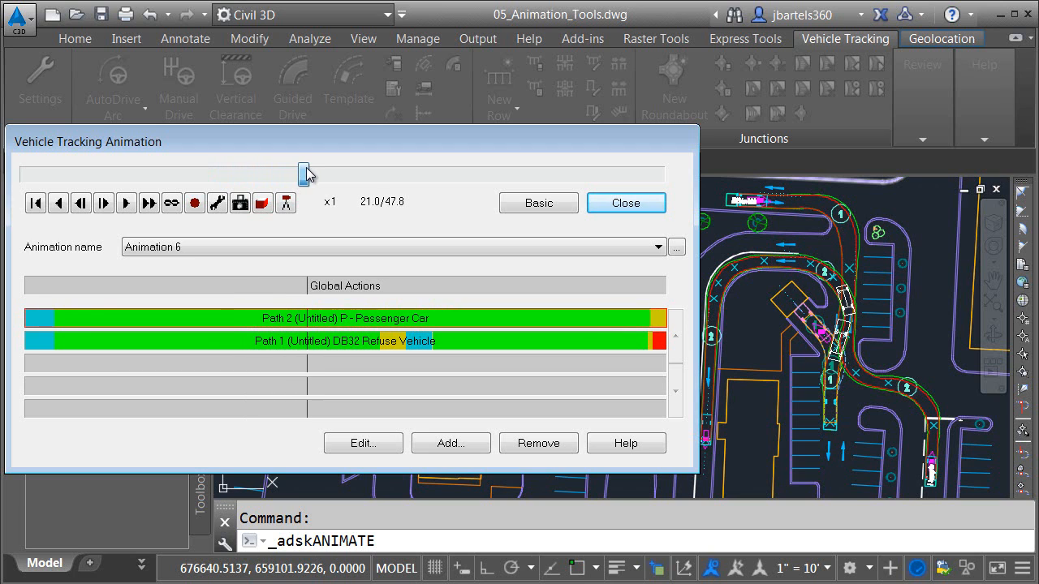
drag(307, 174, 240, 174)
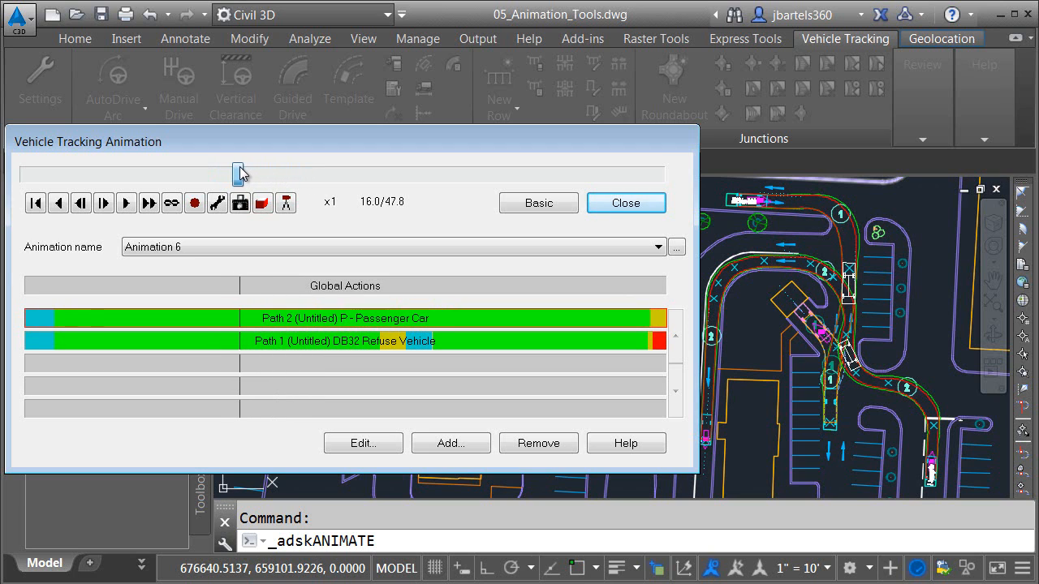
drag(239, 173, 207, 174)
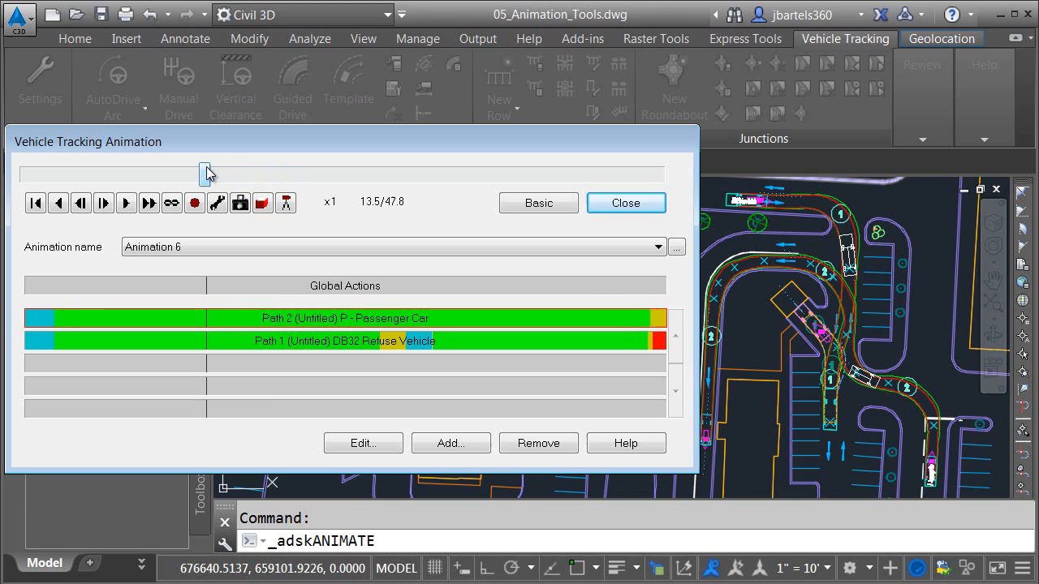
mouse_move(205, 325)
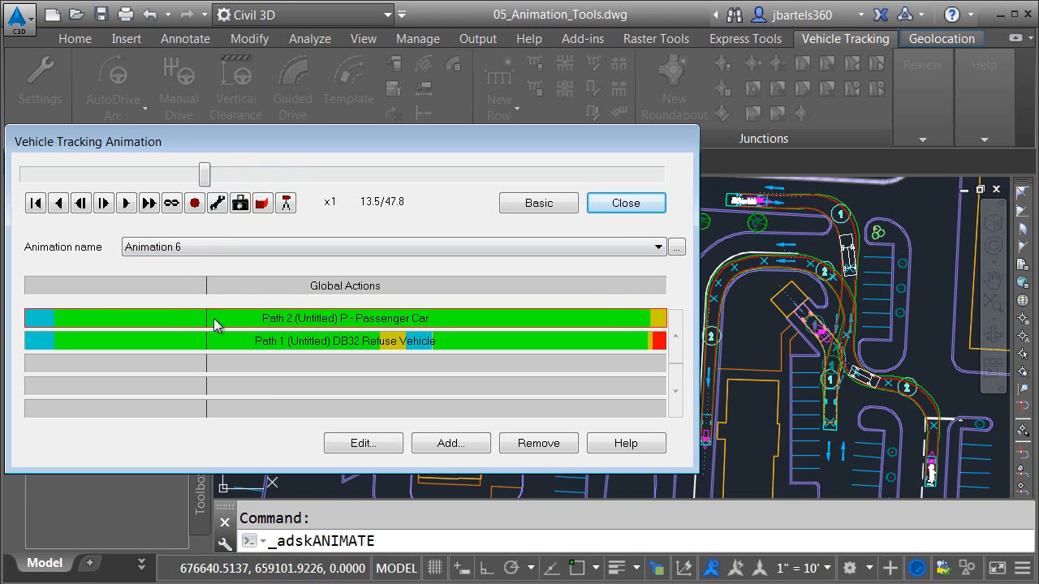
Add a 5-second intermediate delay to the Path 2 passenger car
click(363, 443)
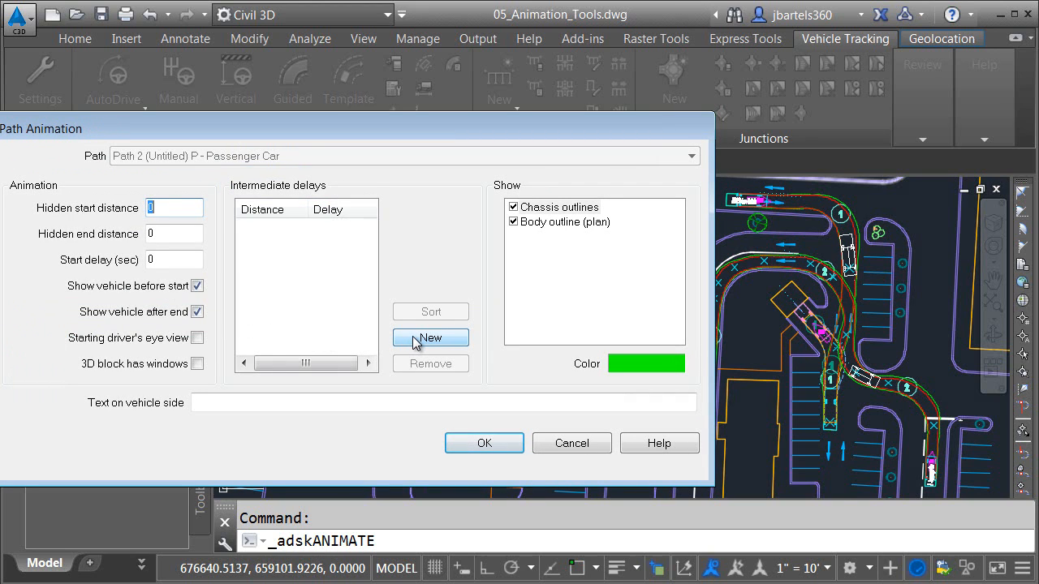
click(430, 338)
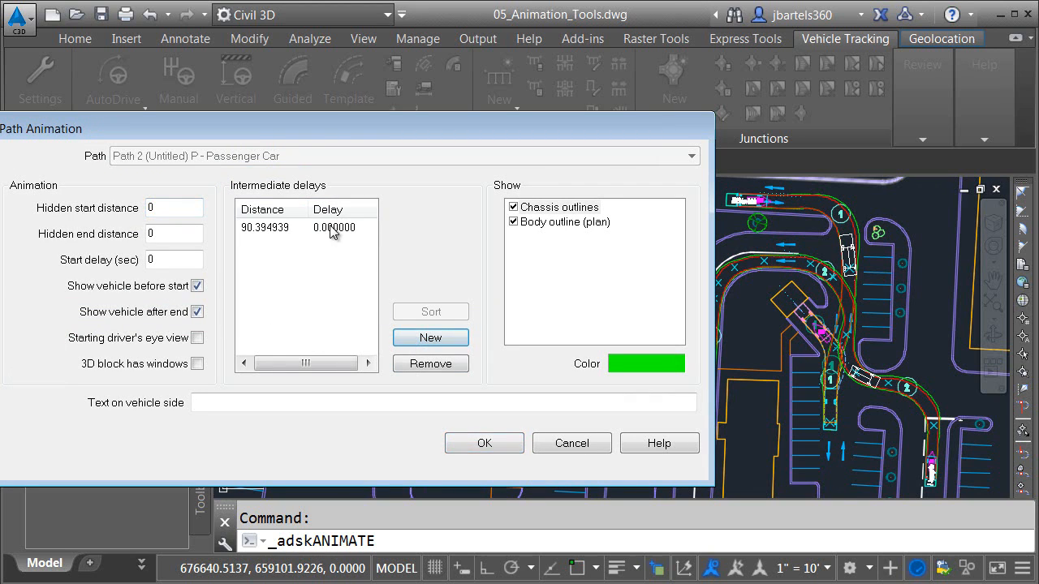
double_click(335, 227)
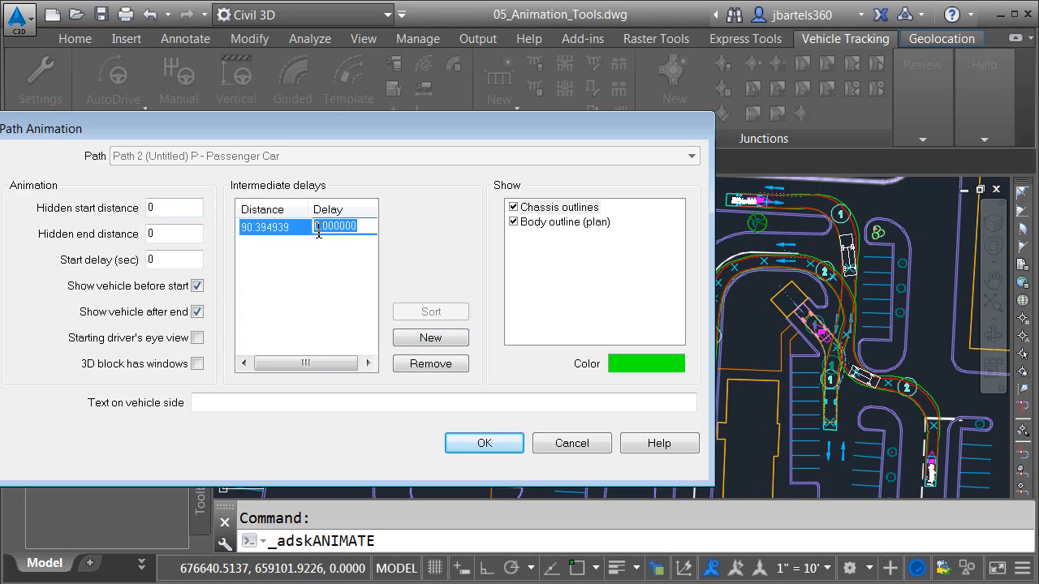
text(5)
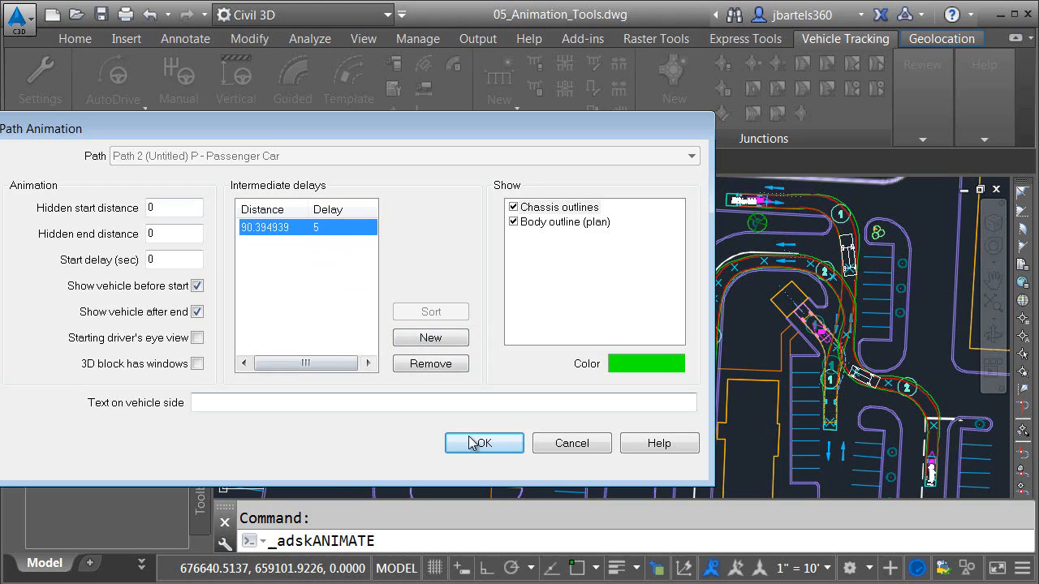
click(484, 443)
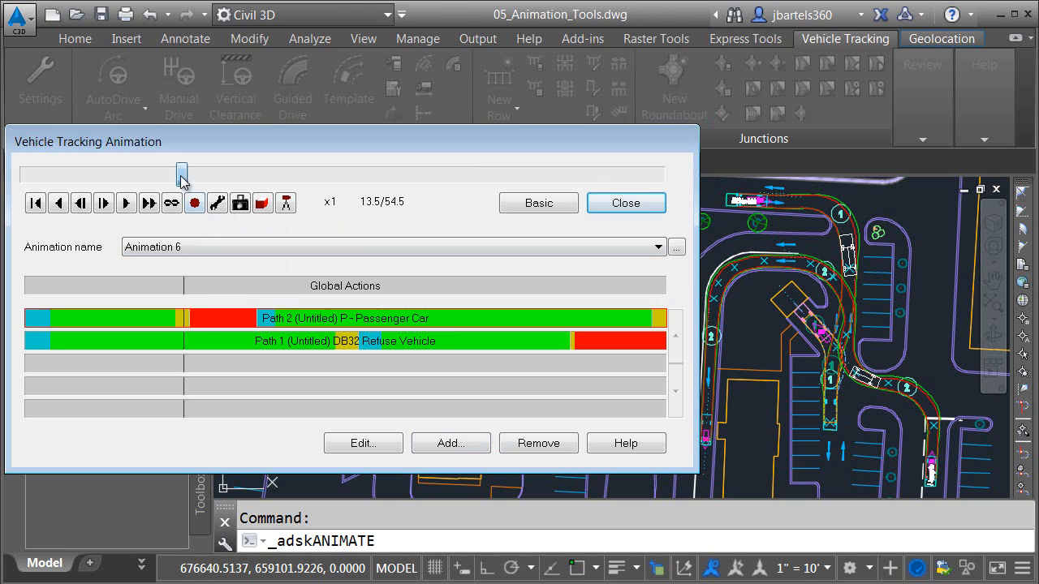
Scrub to 19.1 of 54.5 seconds to check the passenger car's pause
drag(181, 173, 213, 173)
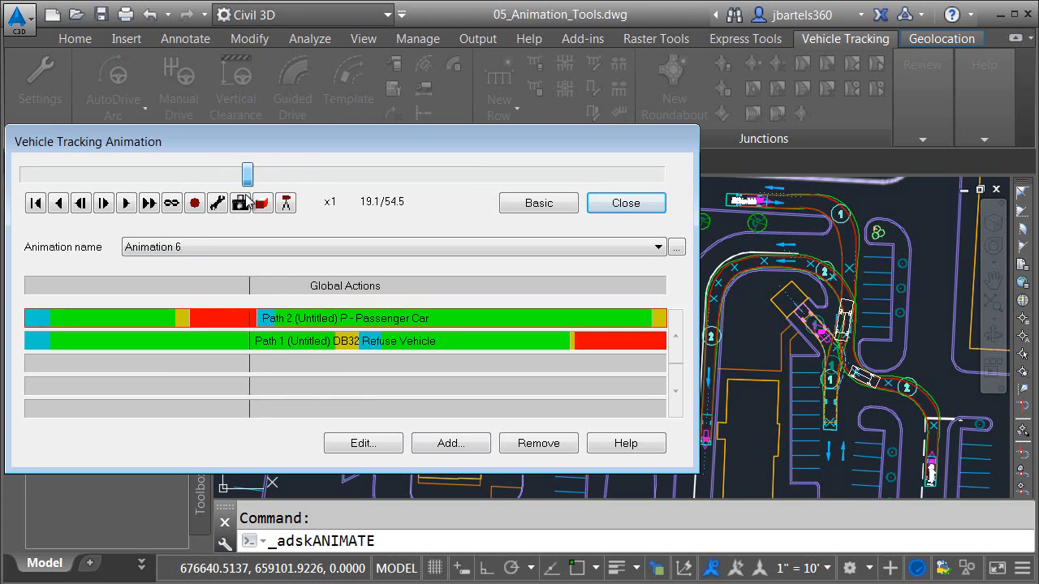
Change the passenger car's intermediate delay from 5 to 10 seconds and colour its body outline red
click(362, 443)
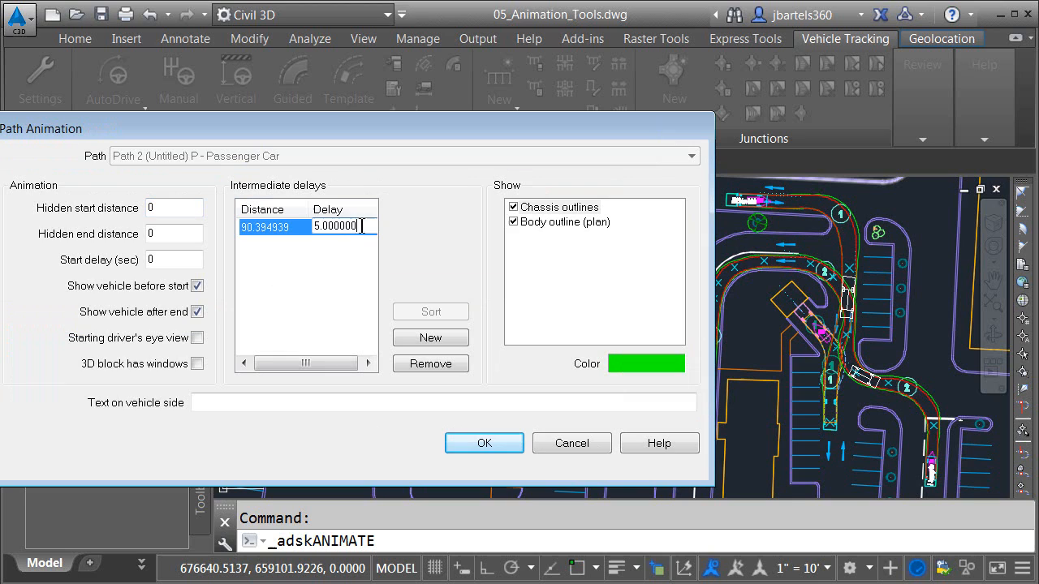
text(10)
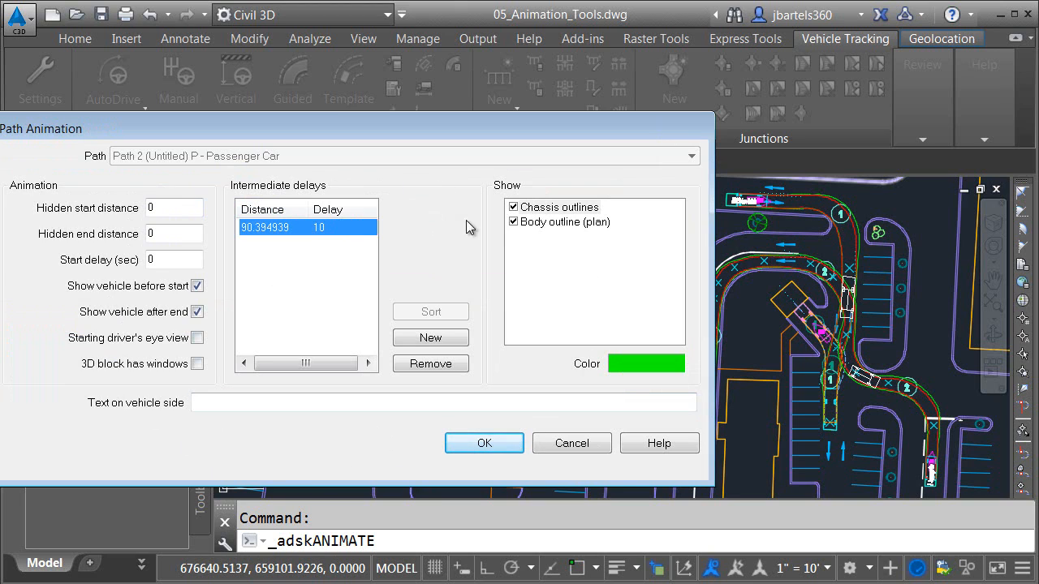
click(564, 221)
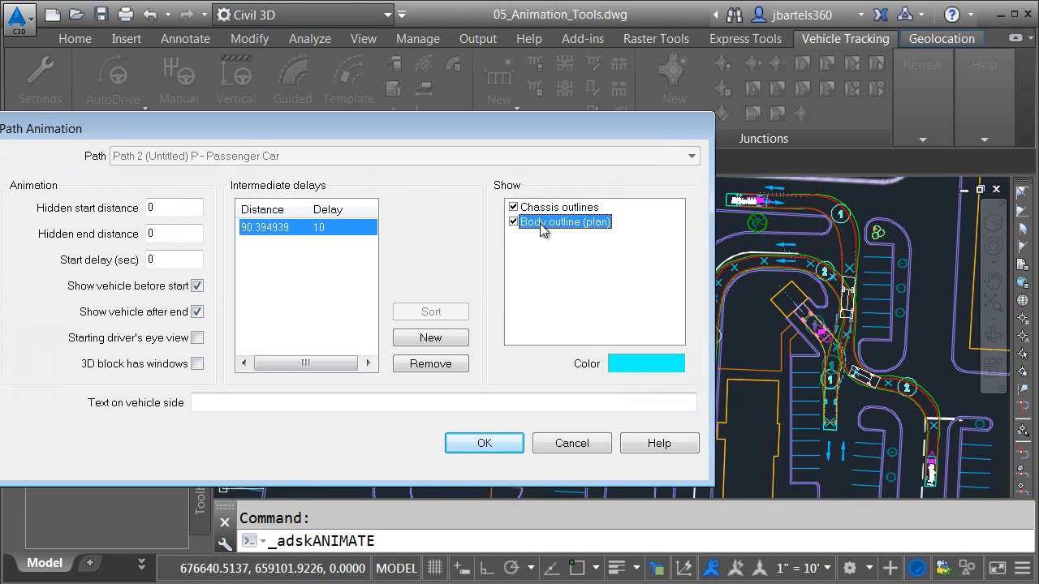
mouse_move(633, 369)
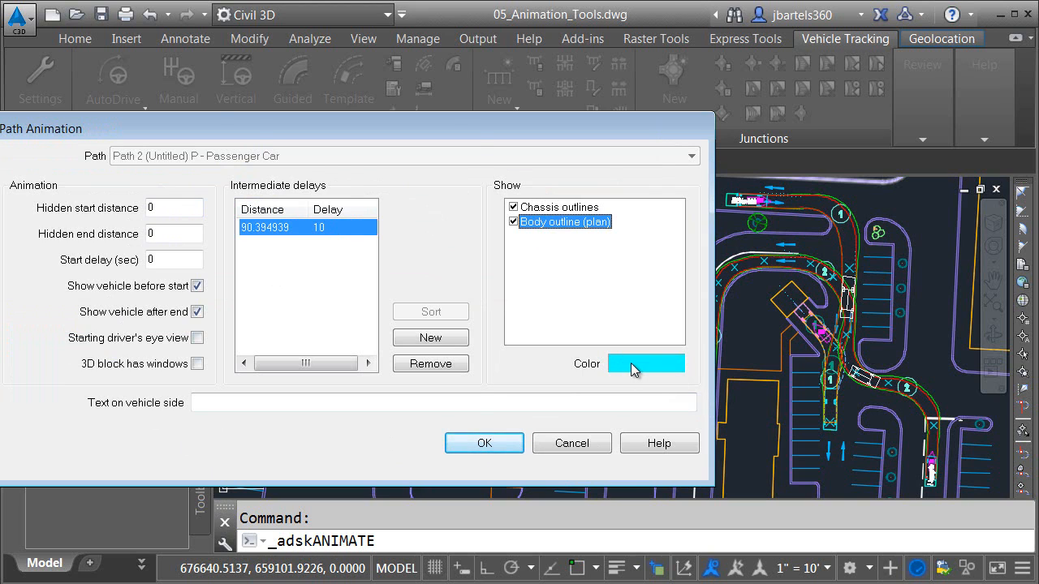
click(646, 363)
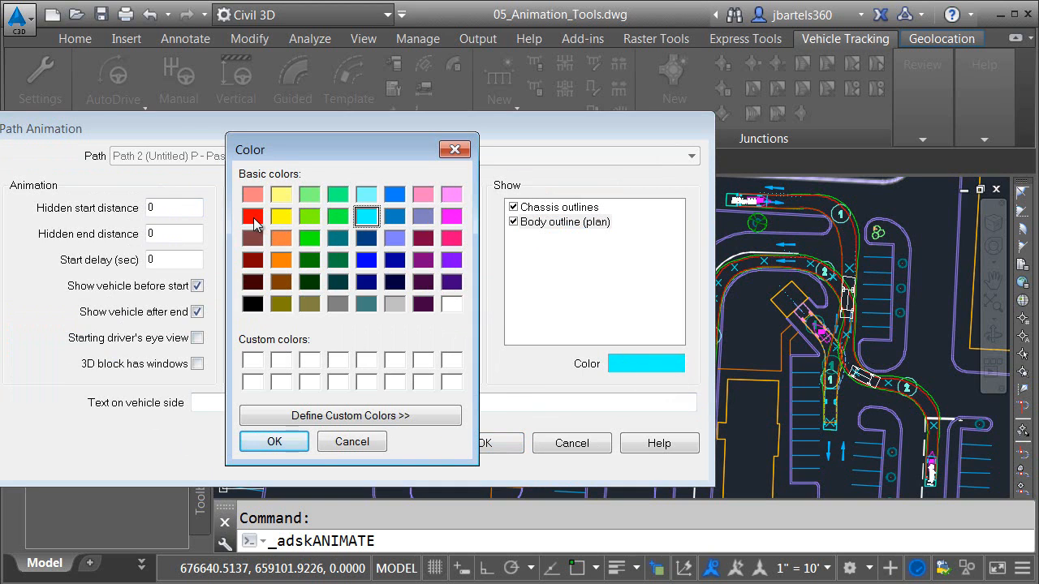
click(274, 442)
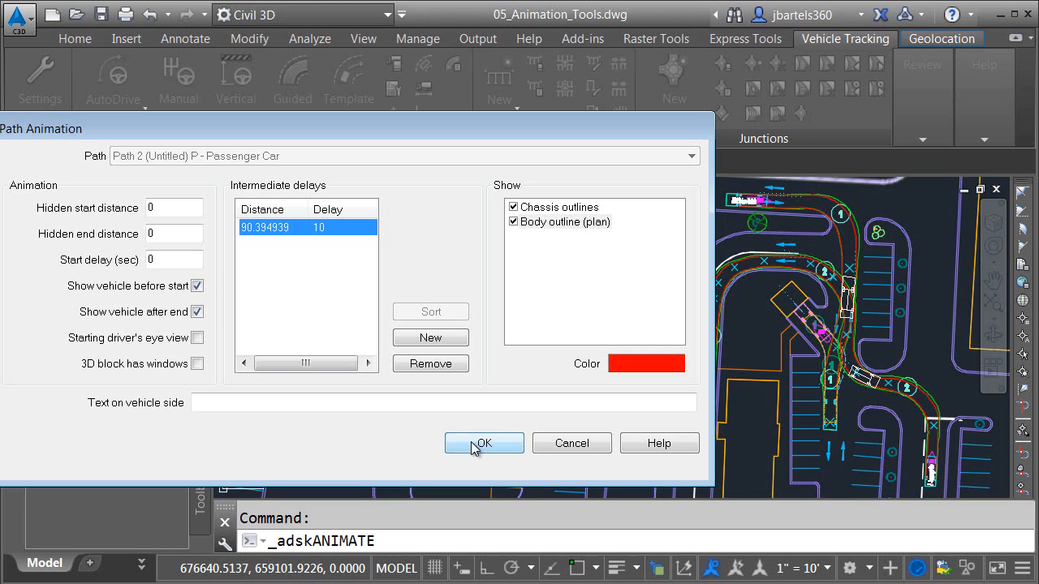
click(484, 443)
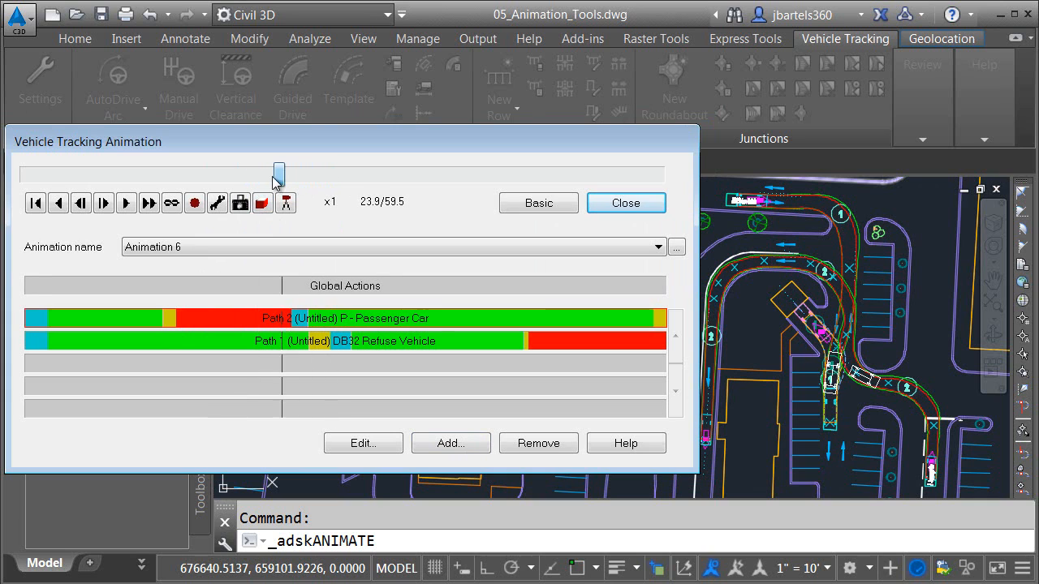
Scrub the timeline back to about 21 seconds and collapse the animation dialog to Basic
drag(279, 173, 249, 172)
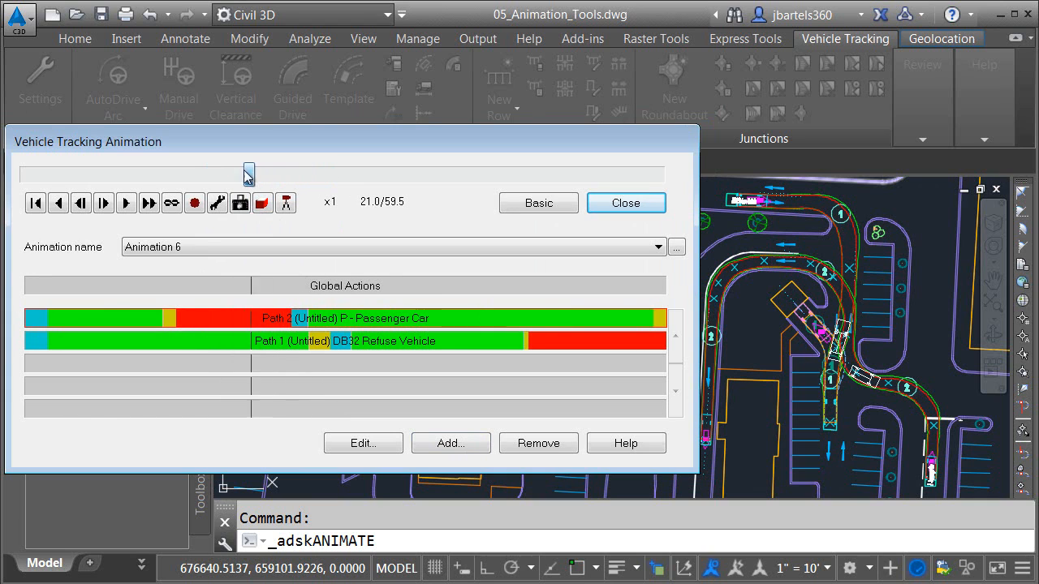
click(538, 203)
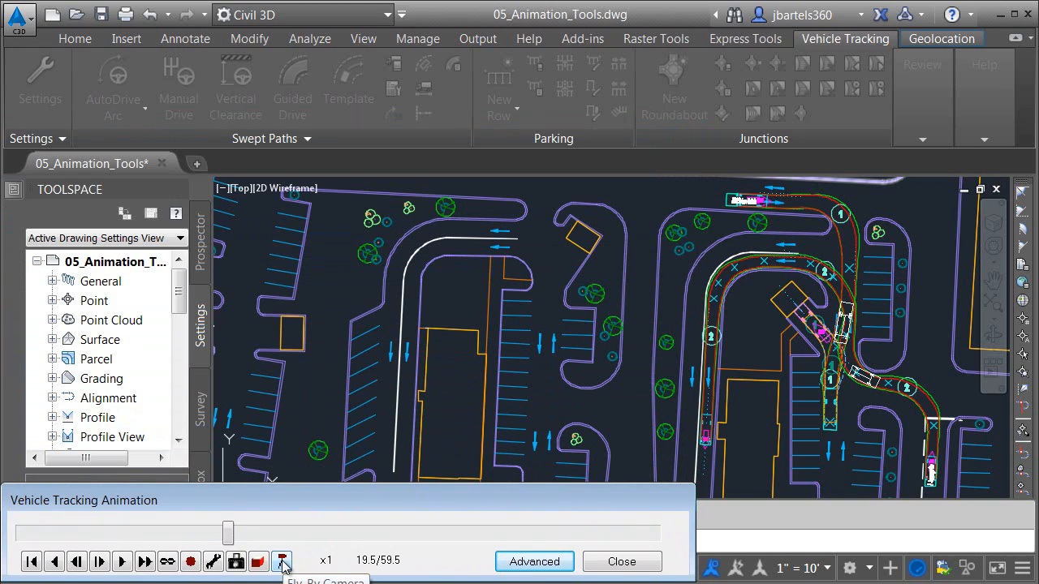
Switch to the Fly By Camera view, rewind to the start and play the animation
click(282, 560)
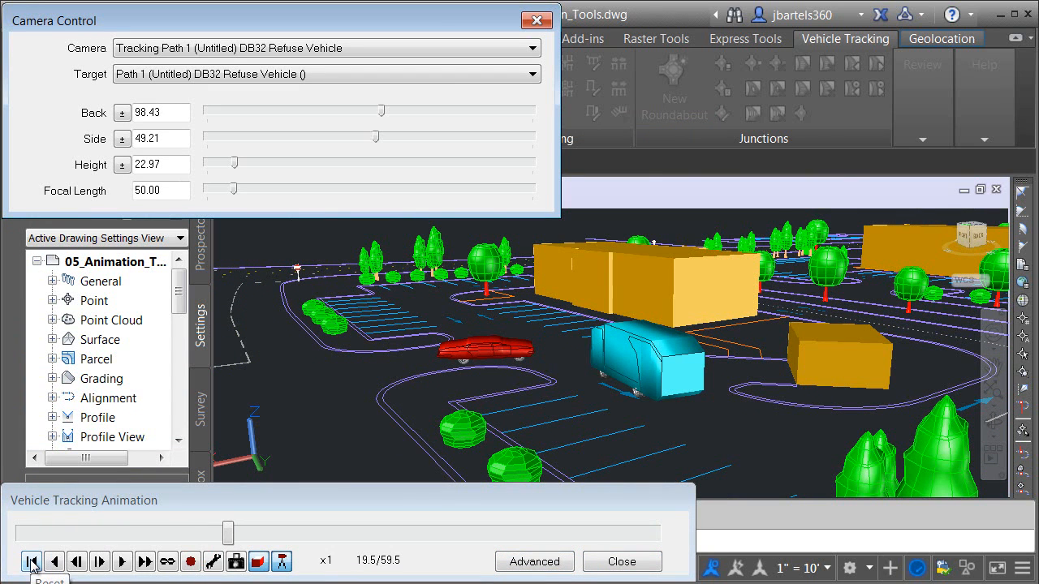
click(32, 561)
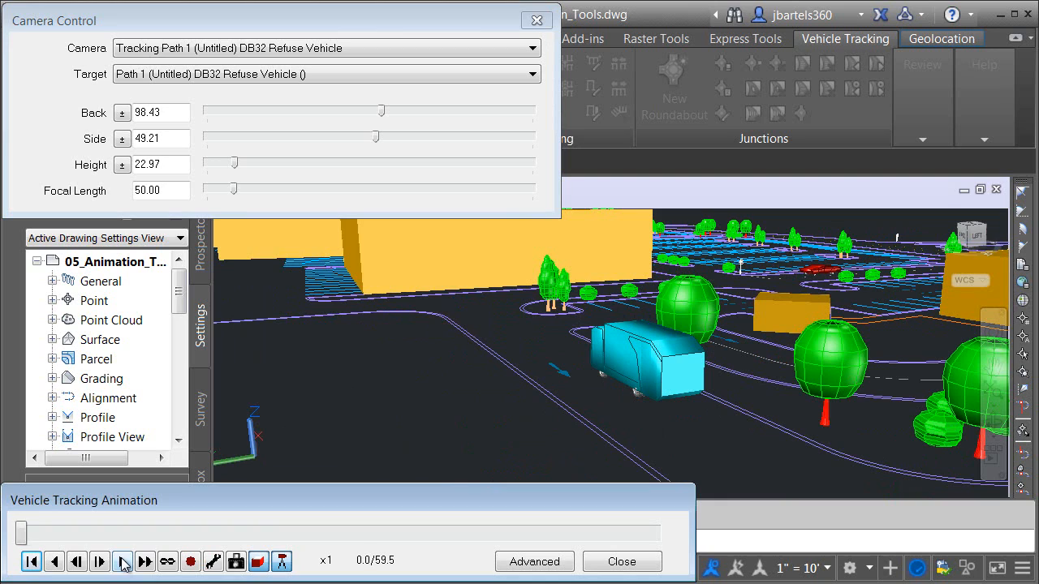
click(122, 561)
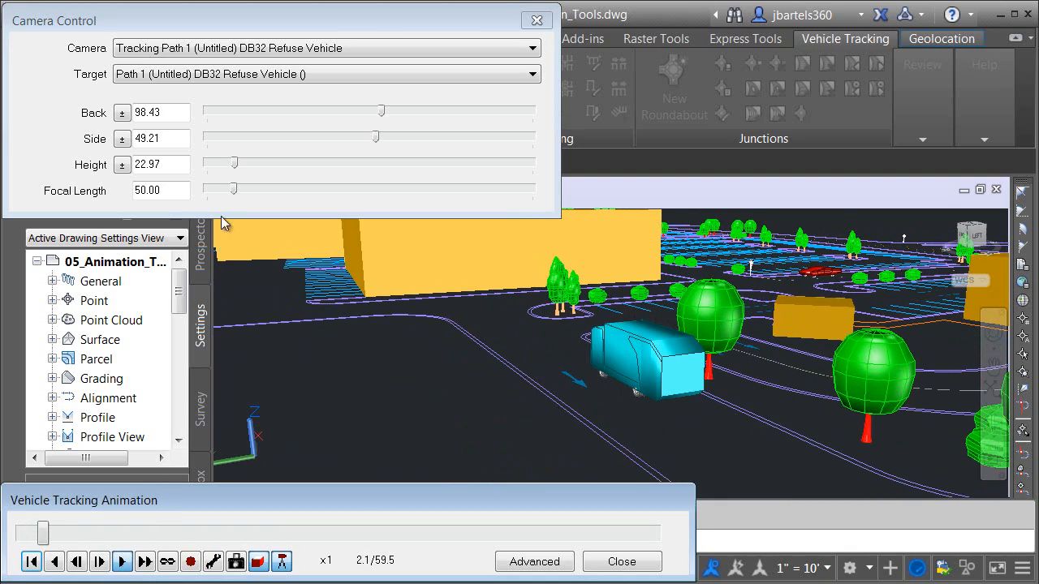
click(531, 48)
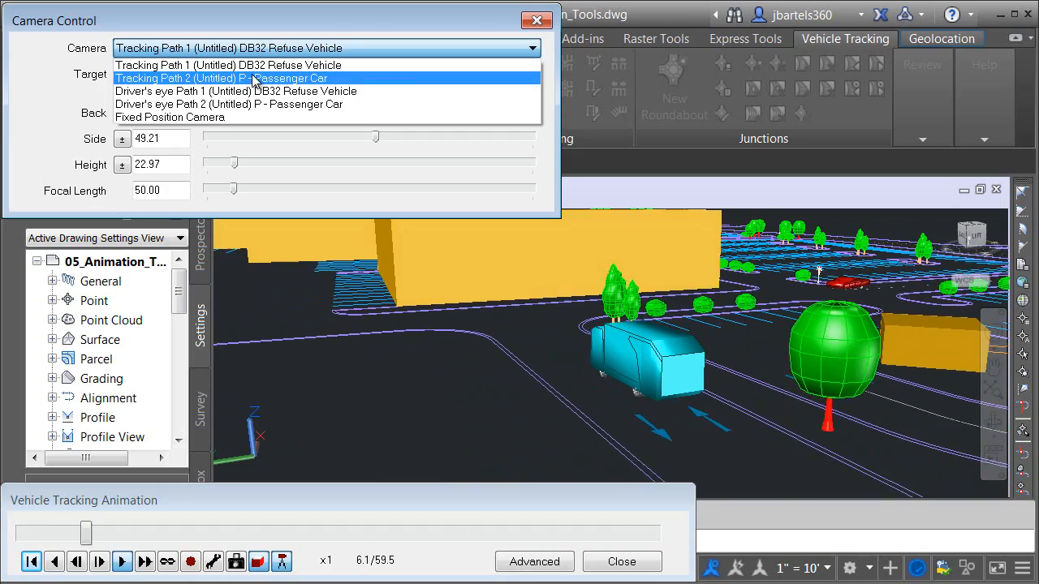
click(220, 78)
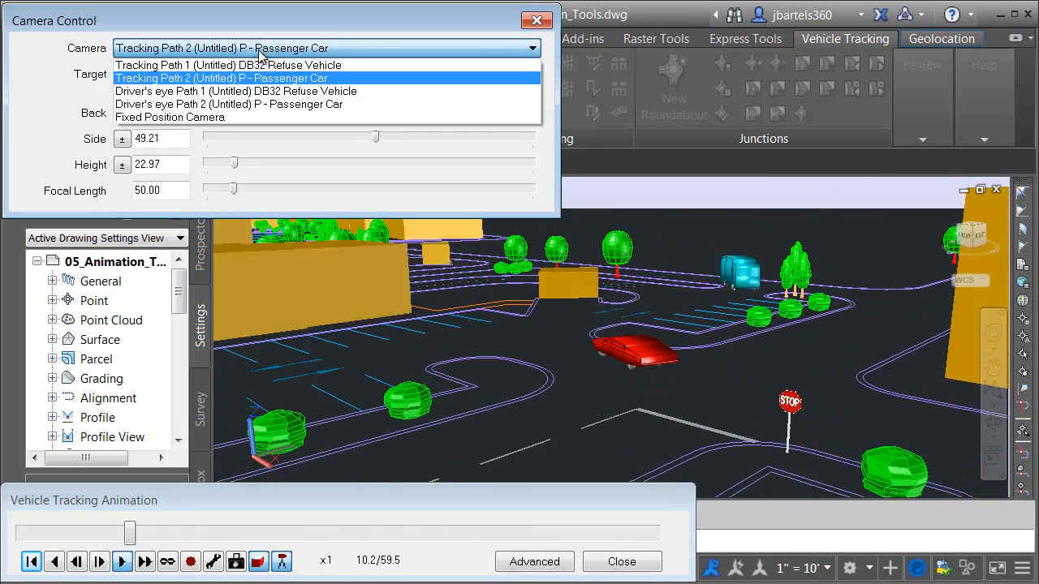
click(227, 104)
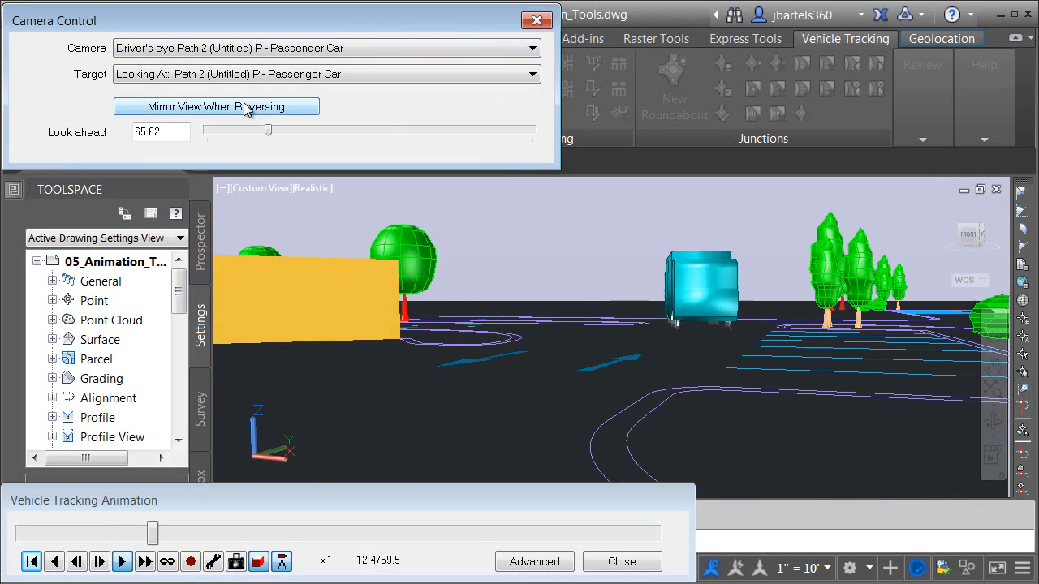
click(532, 48)
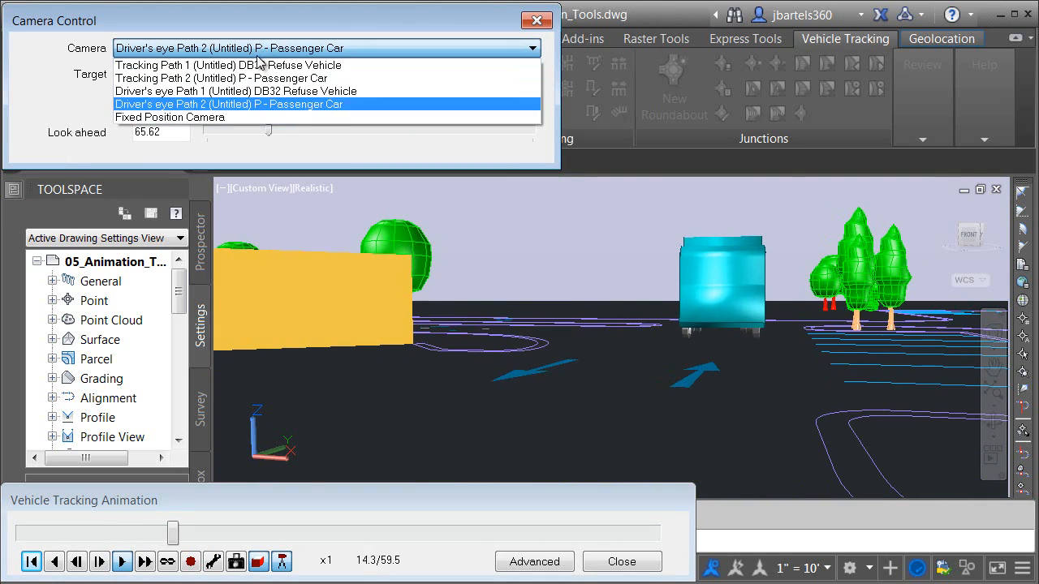
click(235, 91)
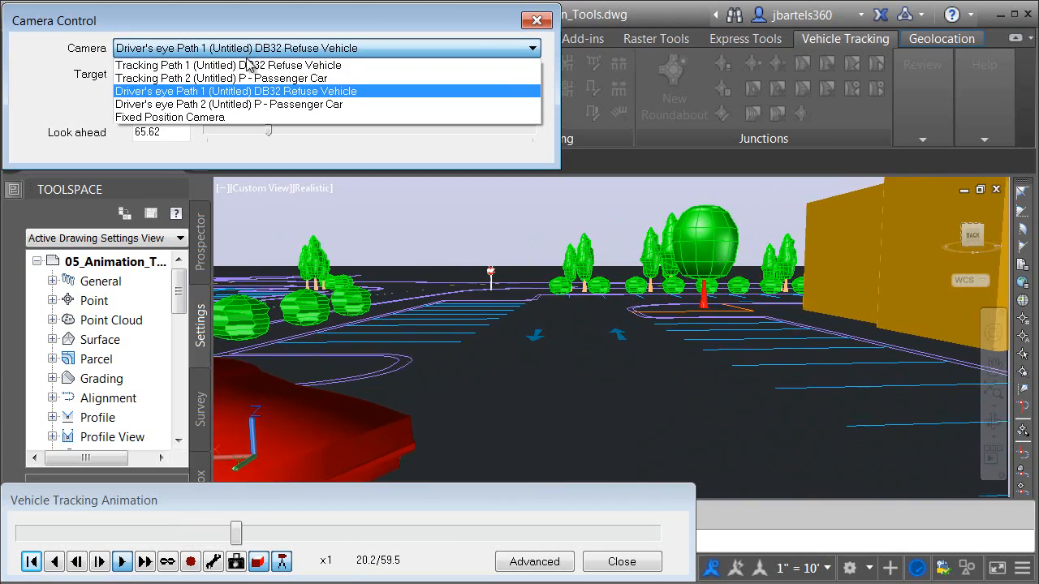
click(235, 65)
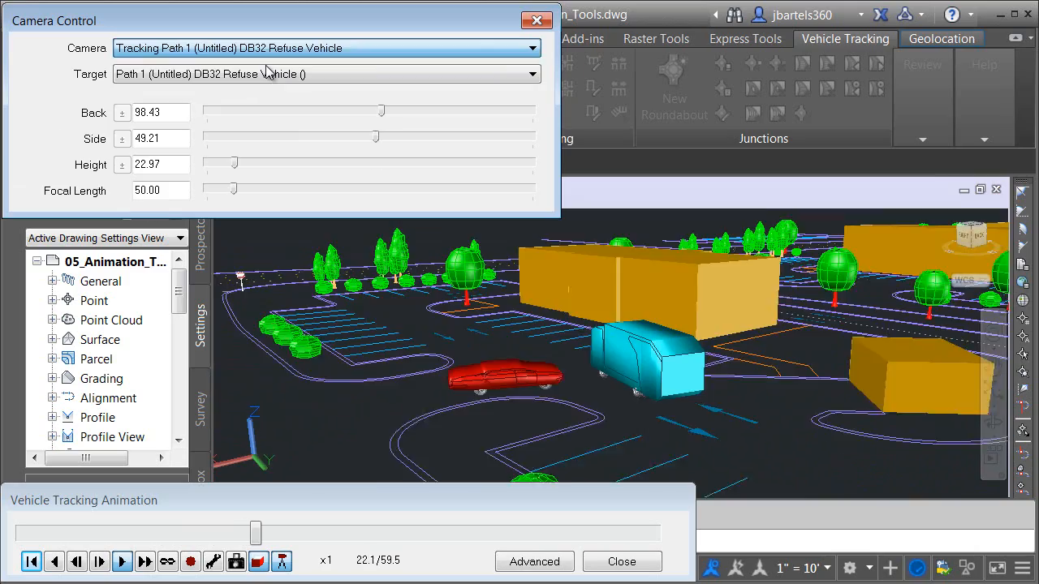
click(122, 561)
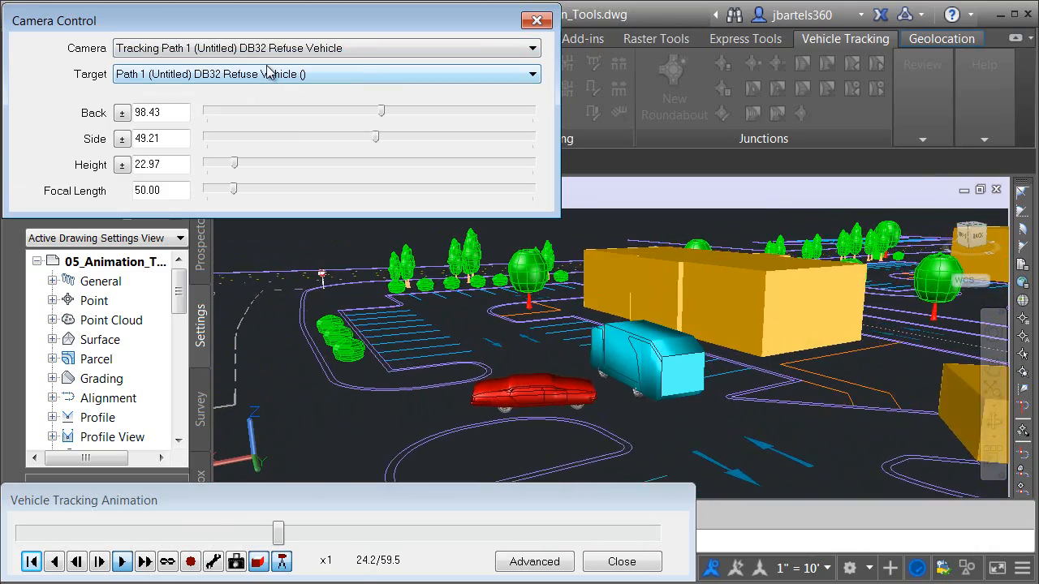
click(122, 560)
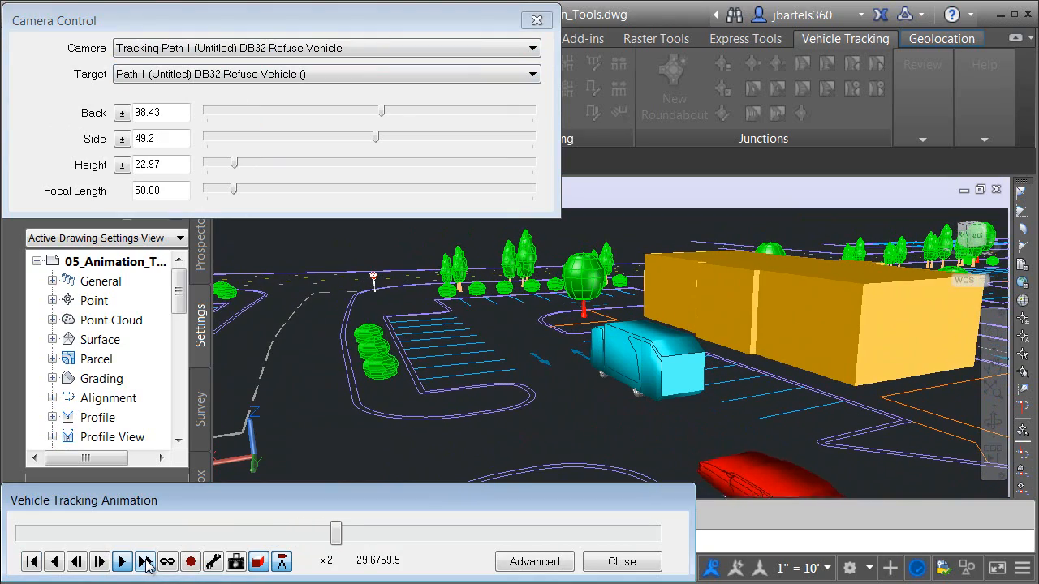
Raise playback speed to x4 and let the animation run to 59.5 seconds
click(122, 561)
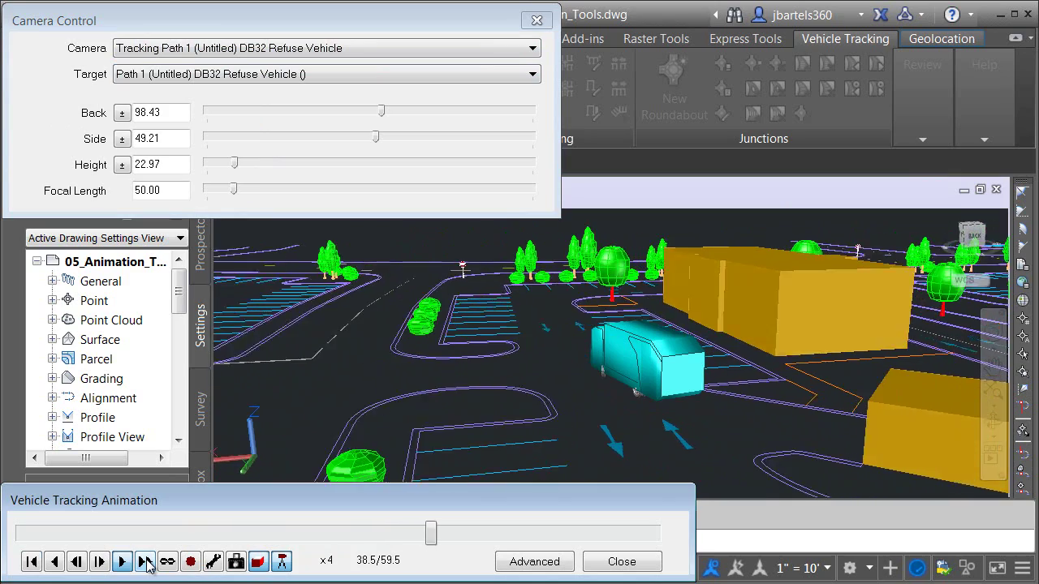
click(122, 561)
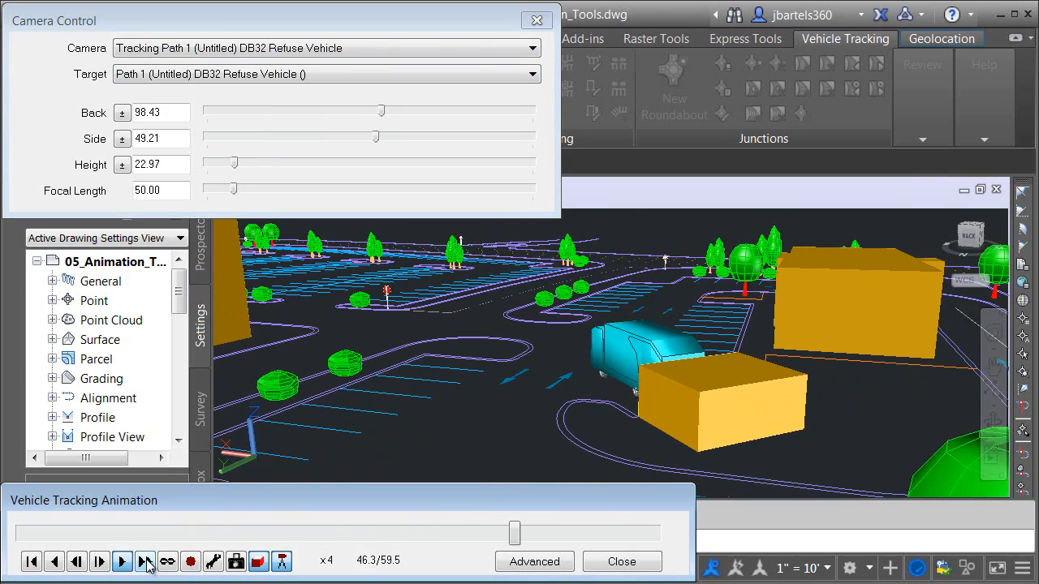
click(122, 560)
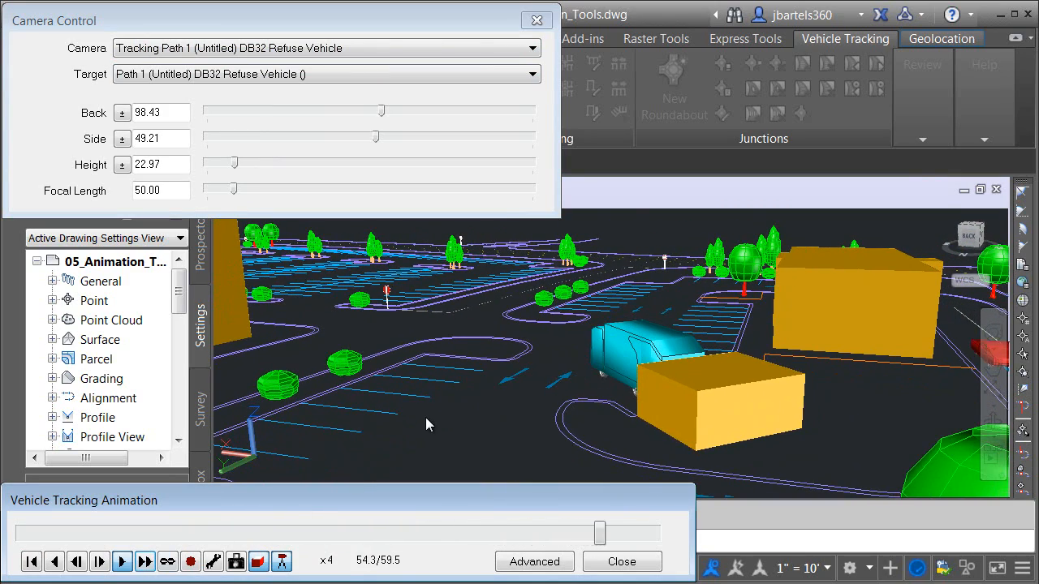
click(144, 561)
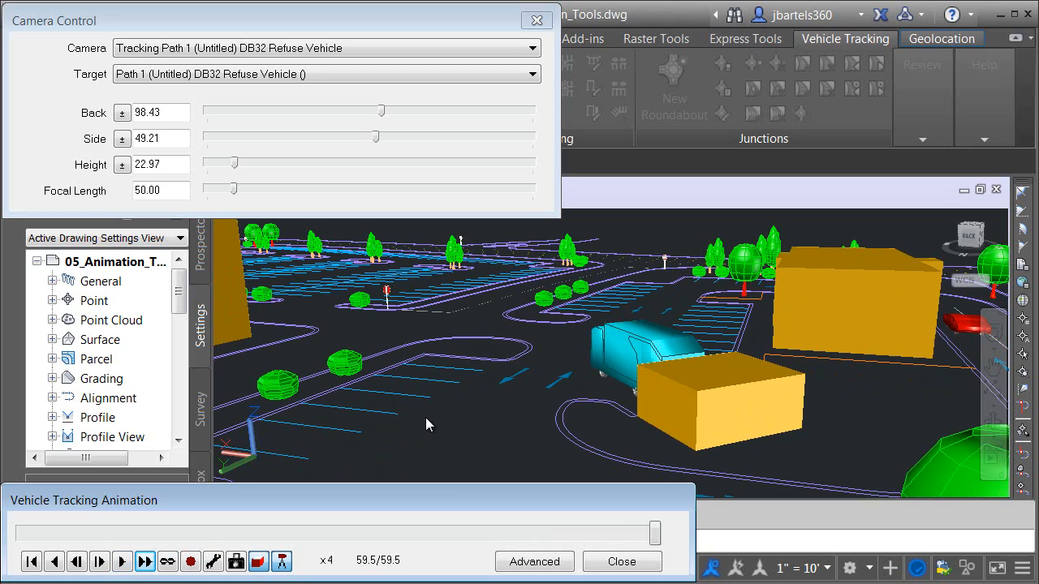